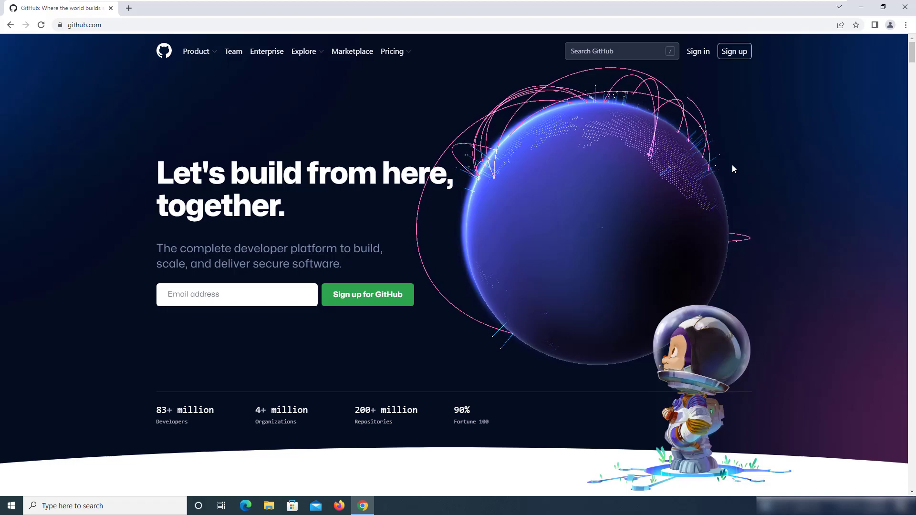
{"action": "mouse_move", "coordinate": [839, 210]}
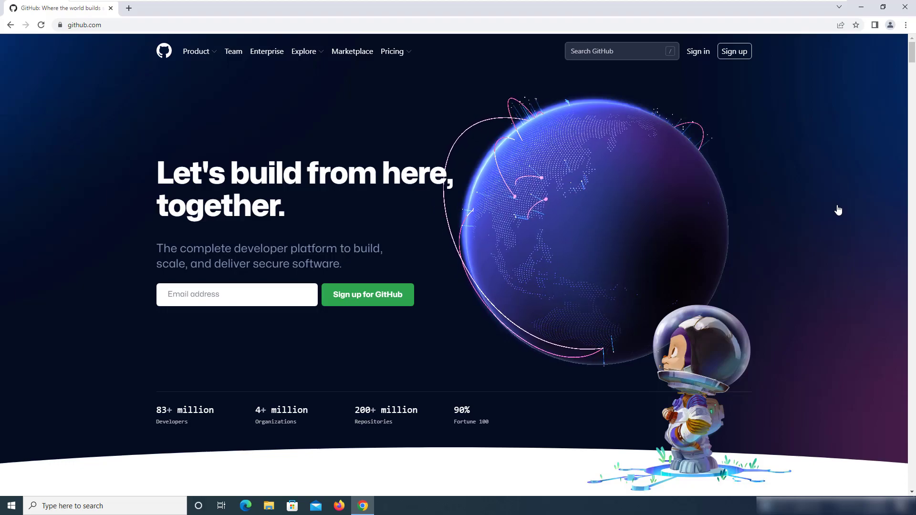
{"action": "mouse_move", "coordinate": [698, 51]}
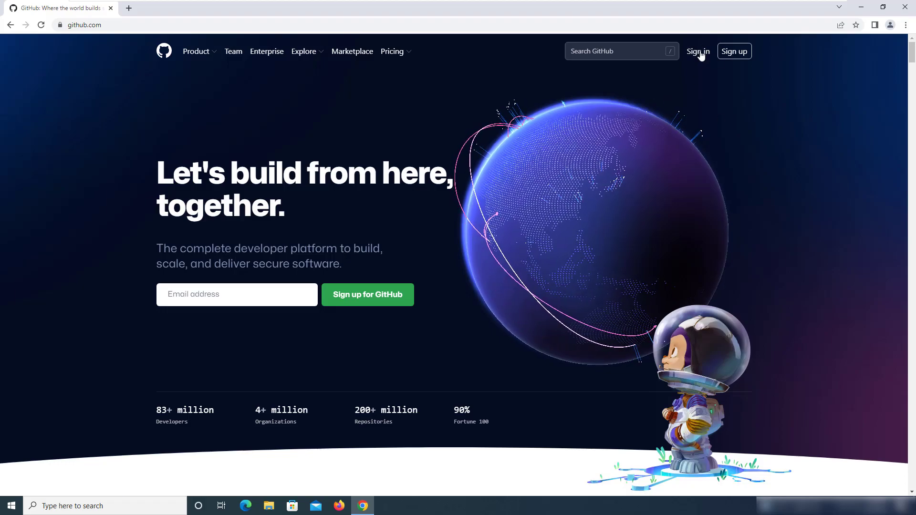
- Sign in to GitHub with the filled-in credentials to reach the personal dashboard
{"action": "left_click", "coordinate": [698, 51]}
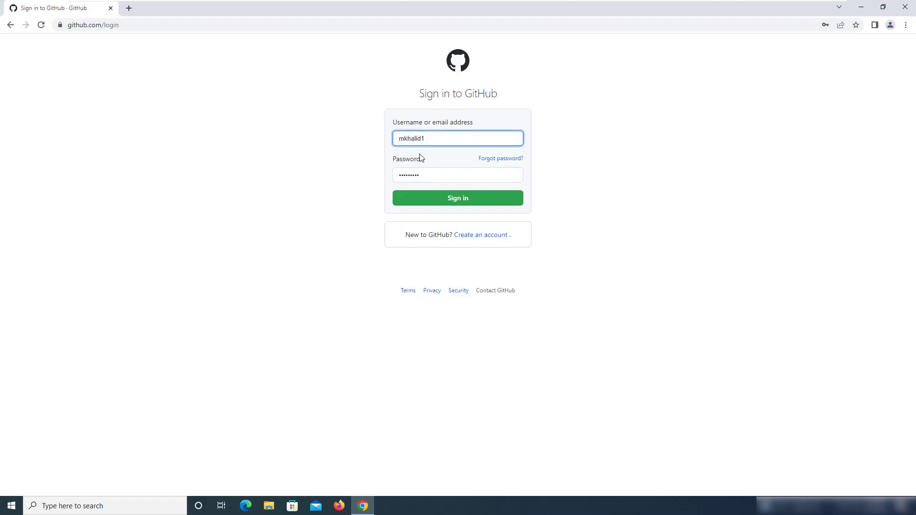
{"action": "left_click", "coordinate": [458, 197]}
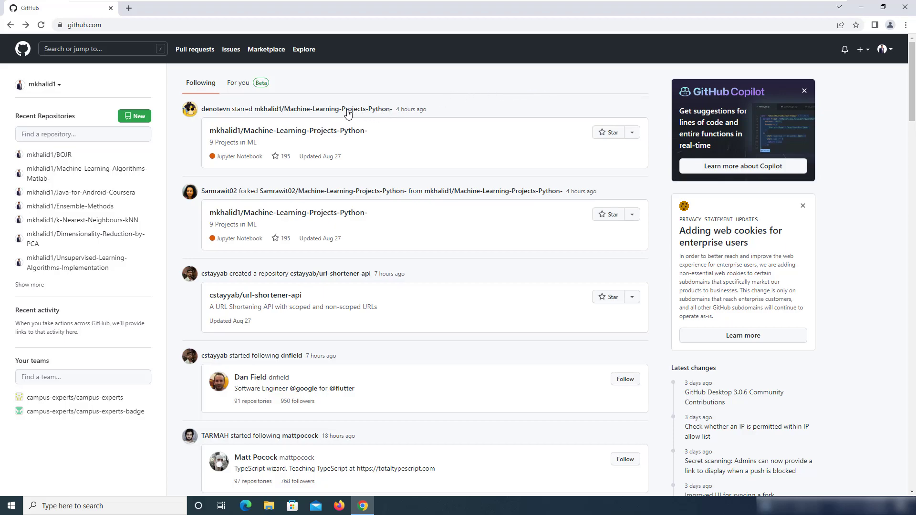
{"action": "mouse_move", "coordinate": [491, 101]}
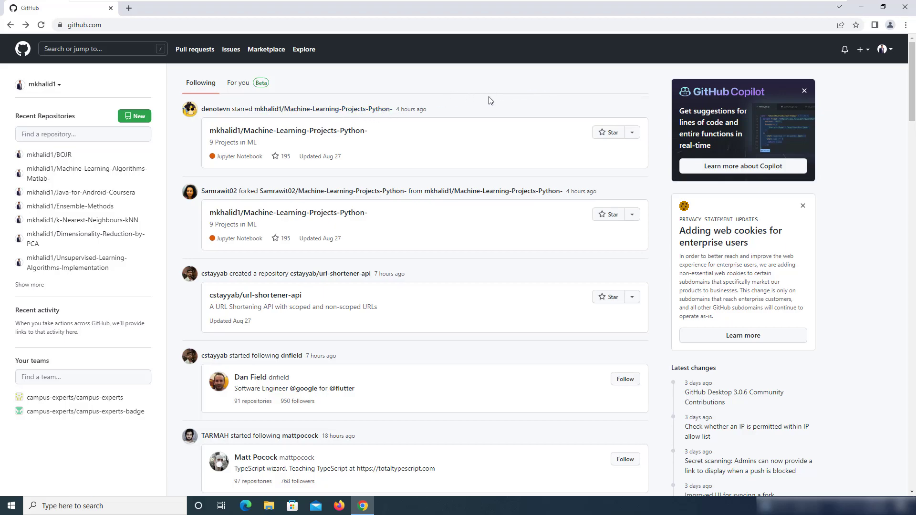
{"action": "mouse_move", "coordinate": [499, 99]}
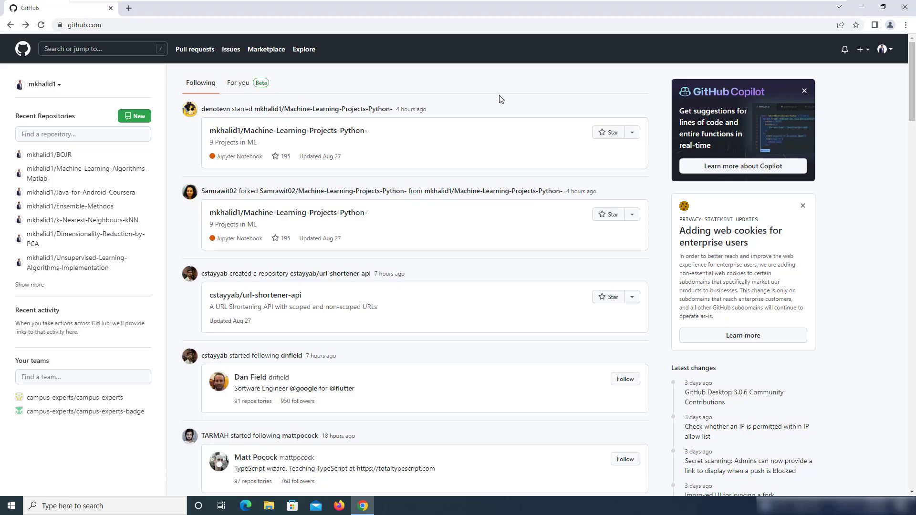
{"action": "mouse_move", "coordinate": [323, 109]}
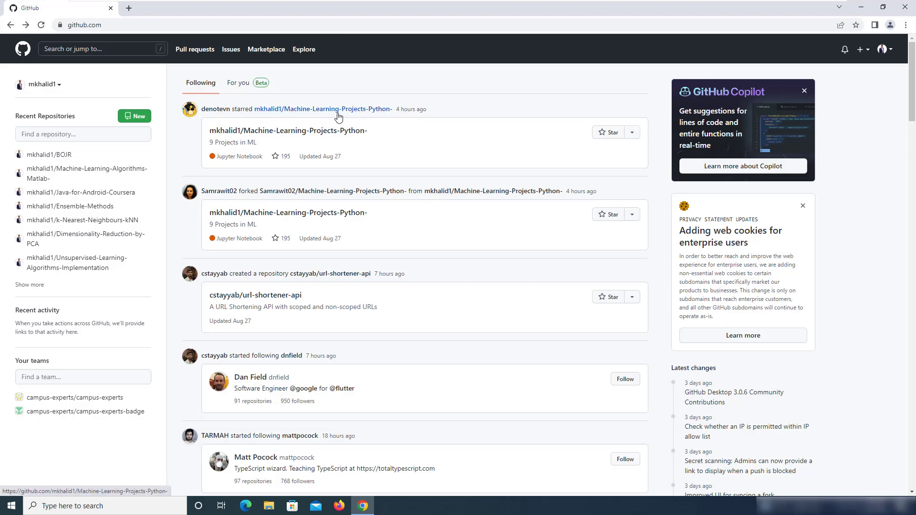
- Open the Machine-Learning-Projects-Python- repository and copy its SSH clone URL
{"action": "left_click", "coordinate": [323, 108]}
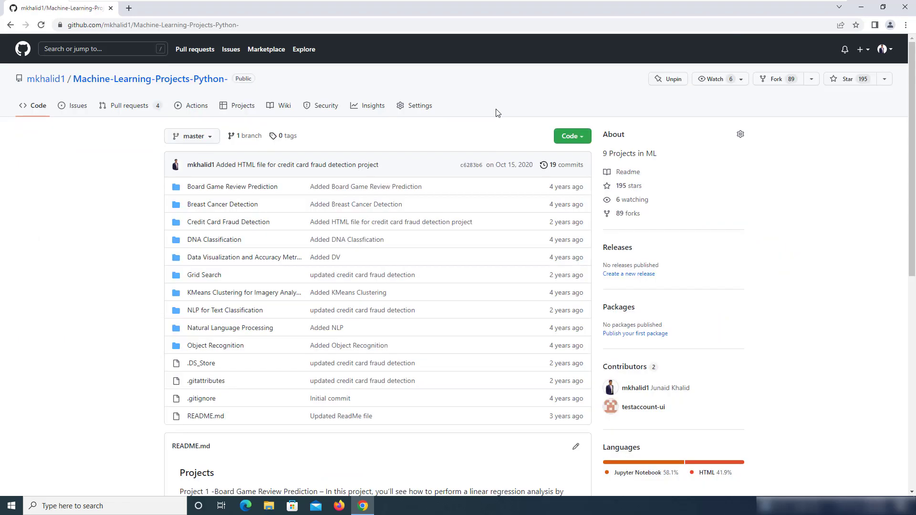
{"action": "mouse_move", "coordinate": [589, 144]}
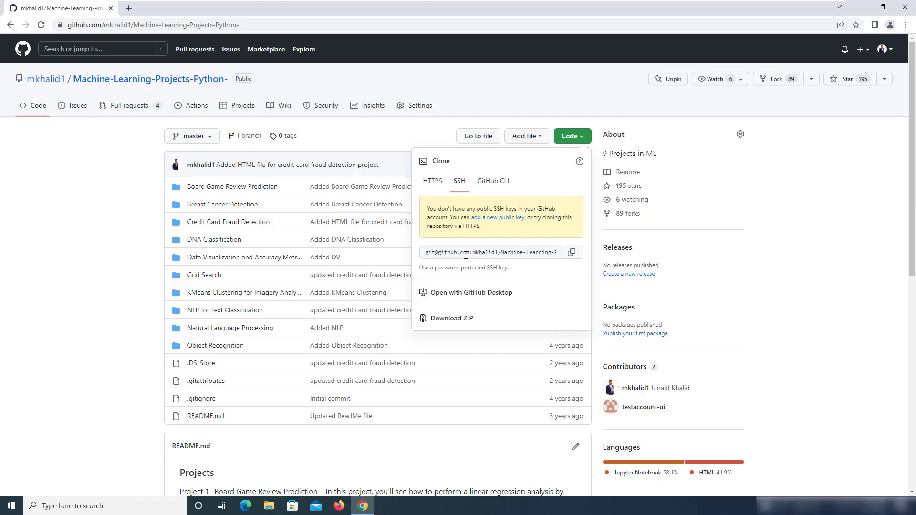
{"action": "left_click", "coordinate": [572, 252]}
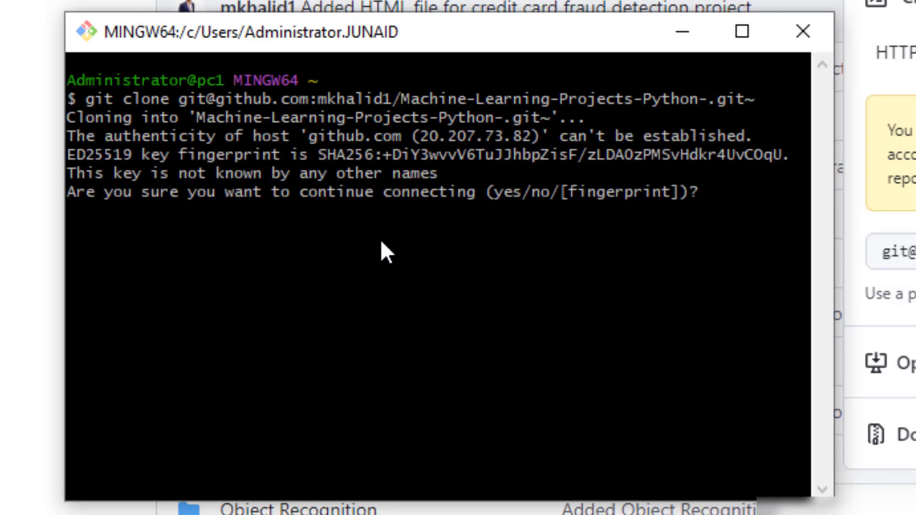
- Answer 'yes' to trust github.com at the host authenticity prompt
{"action": "type", "text": "yes"}
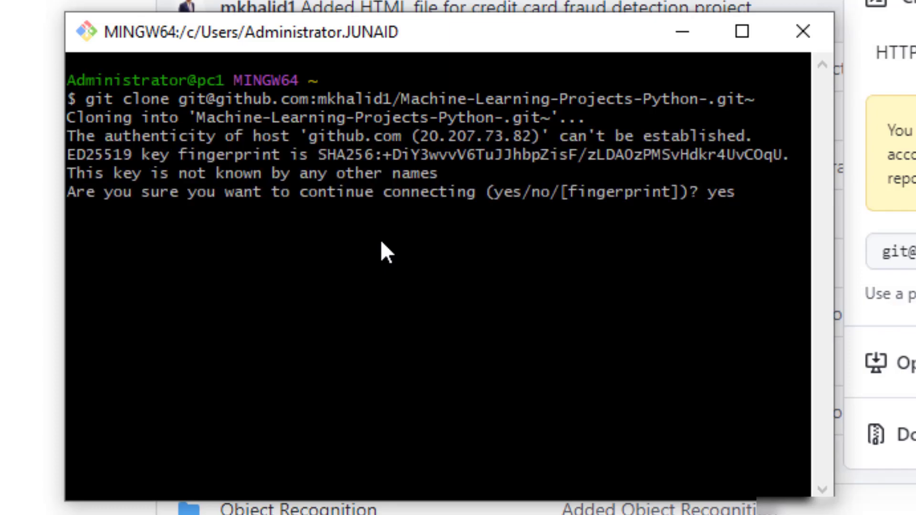
{"action": "key", "text": "Return"}
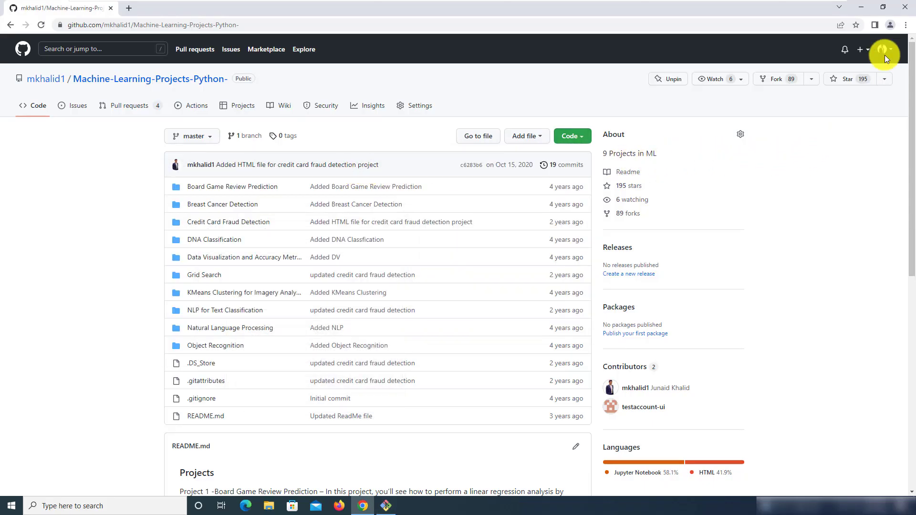
- Go to account Settings > SSH and GPG keys, which lists no keys yet
{"action": "left_click", "coordinate": [886, 49]}
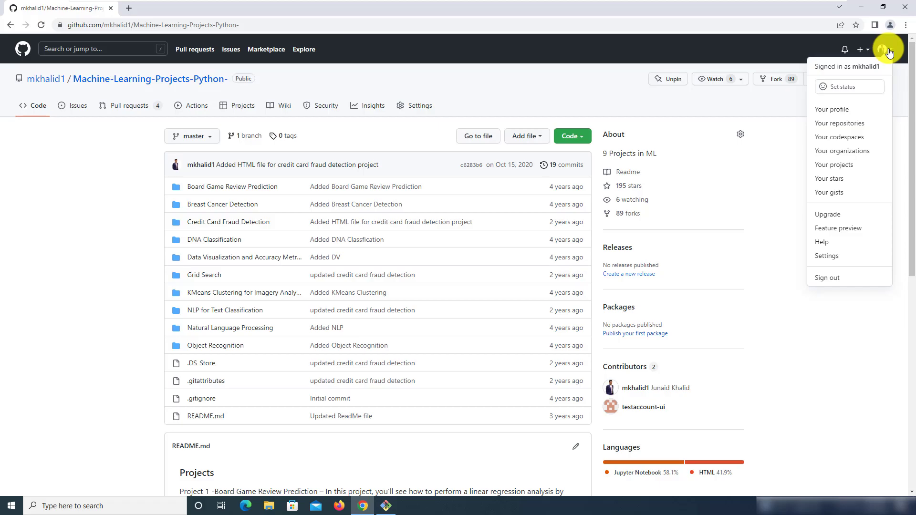
{"action": "mouse_move", "coordinate": [890, 49]}
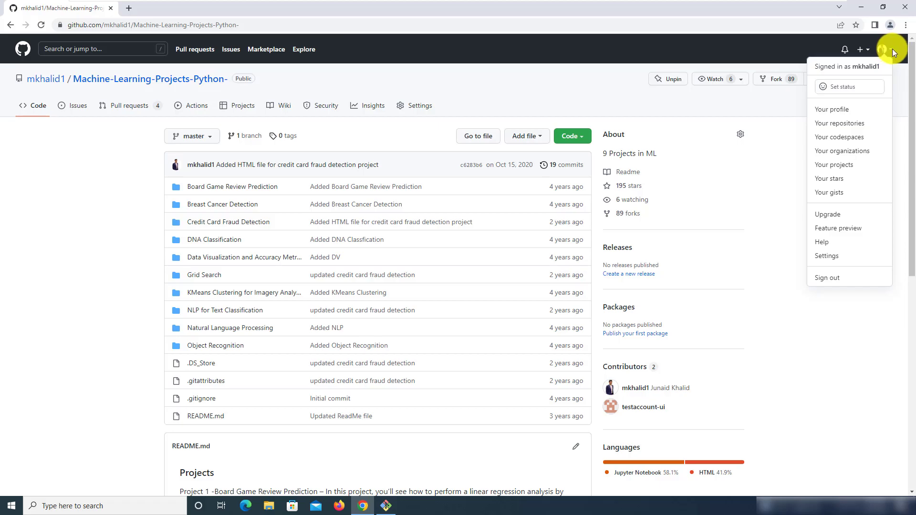
{"action": "mouse_move", "coordinate": [829, 193]}
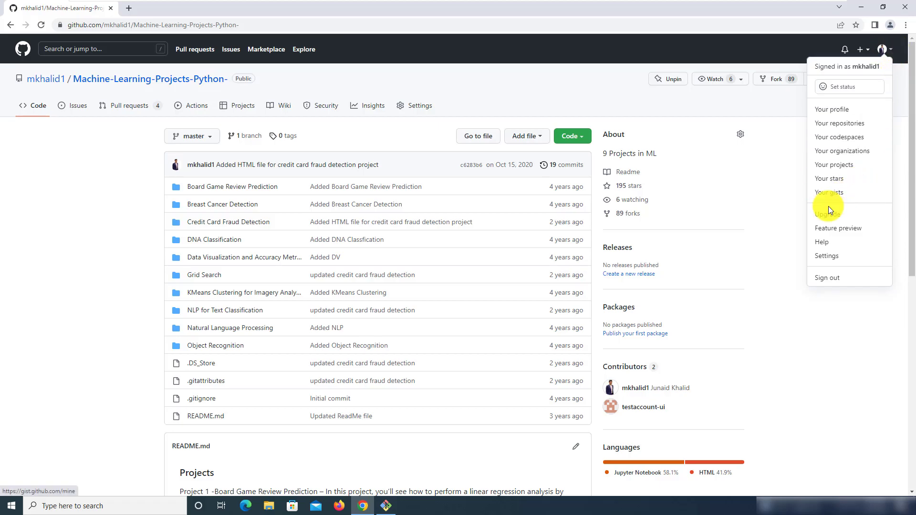
{"action": "mouse_move", "coordinate": [826, 256]}
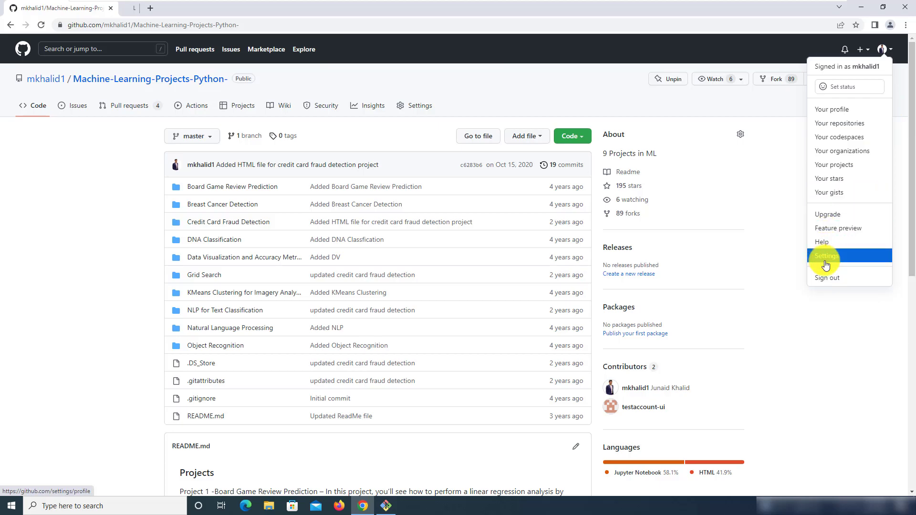
{"action": "left_click", "coordinate": [825, 256]}
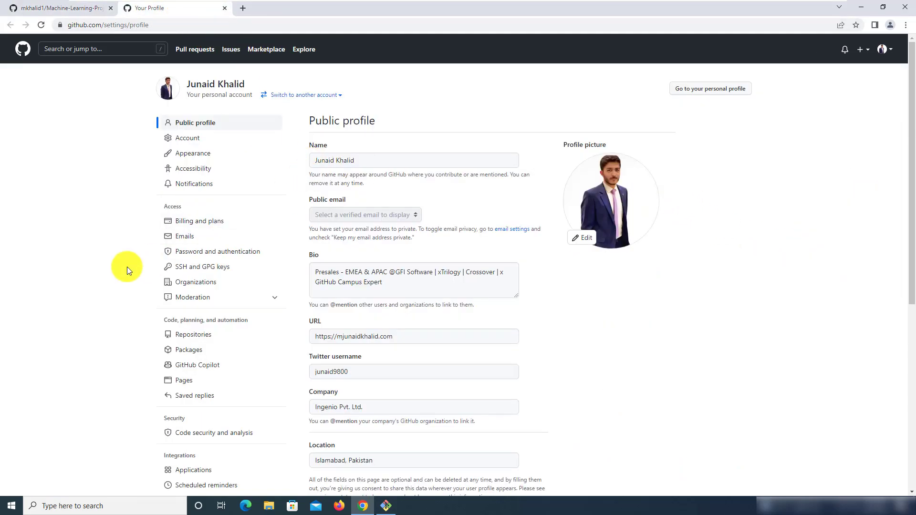
{"action": "mouse_move", "coordinate": [116, 259]}
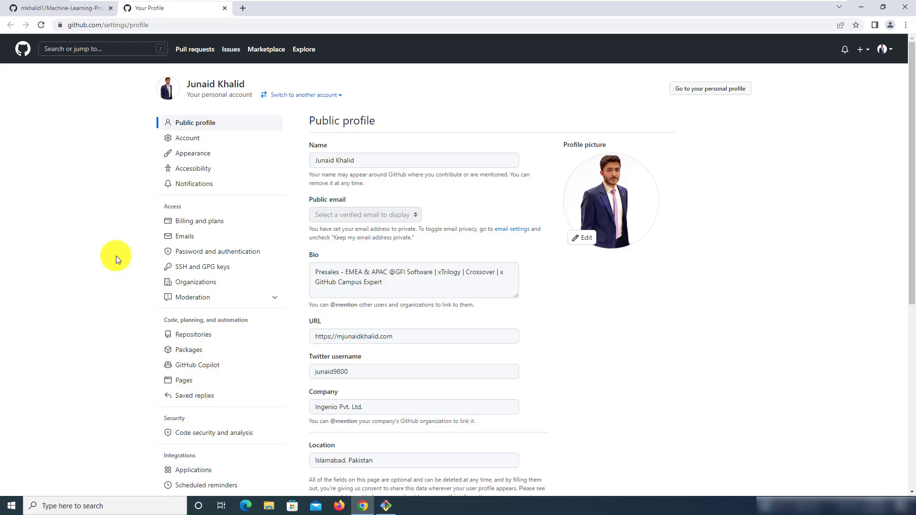
{"action": "mouse_move", "coordinate": [203, 266]}
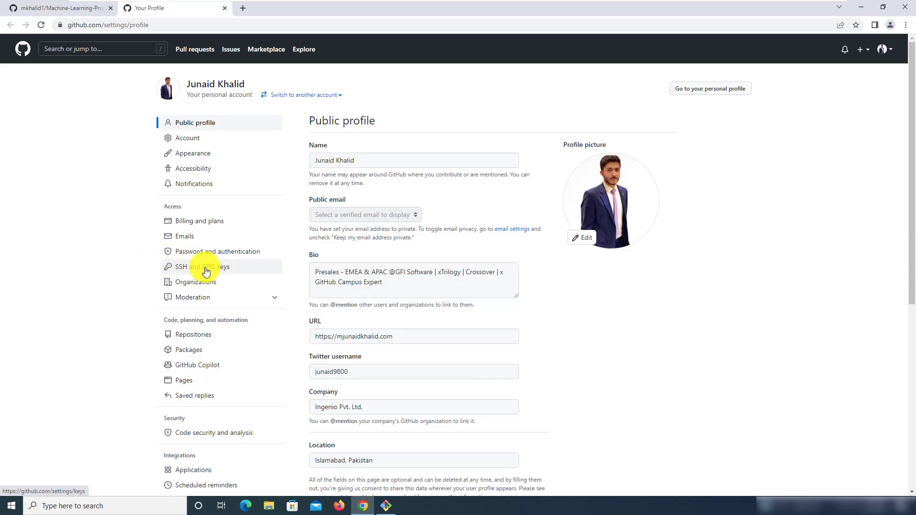
{"action": "left_click", "coordinate": [204, 267]}
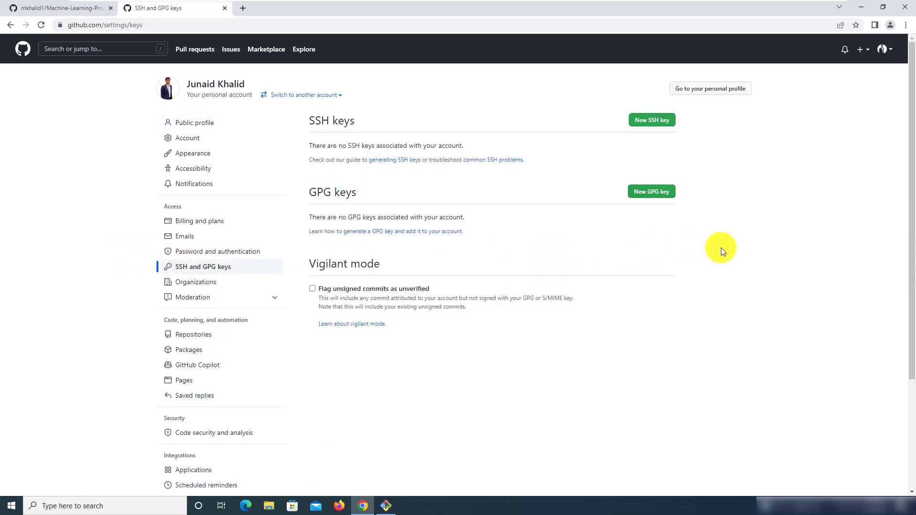
{"action": "mouse_move", "coordinate": [395, 170]}
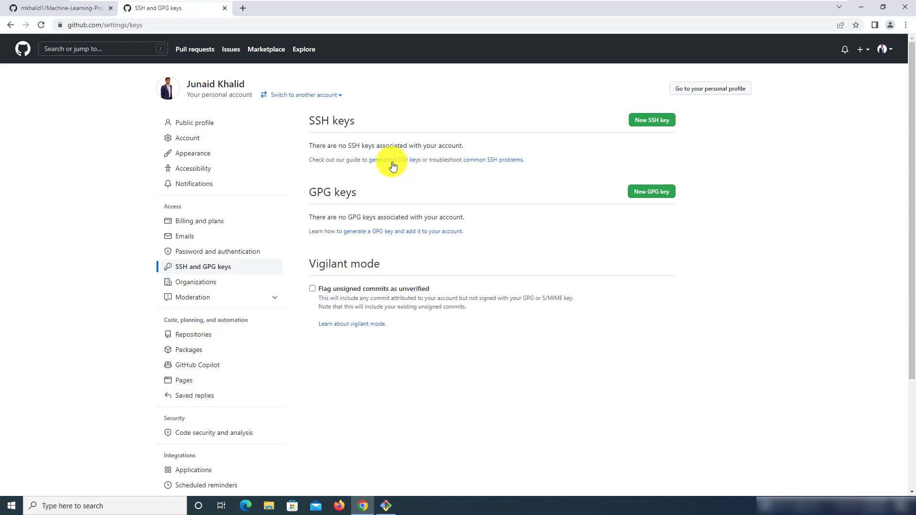
- Open the Docs guide 'Generating a new SSH key and adding it to the ssh-agent' at its key-generation steps
{"action": "left_click", "coordinate": [393, 160]}
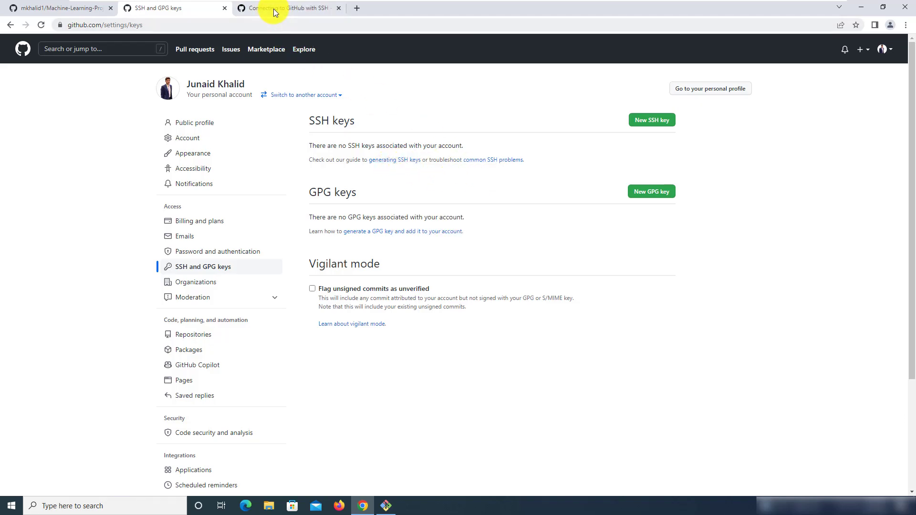
{"action": "left_click", "coordinate": [287, 7]}
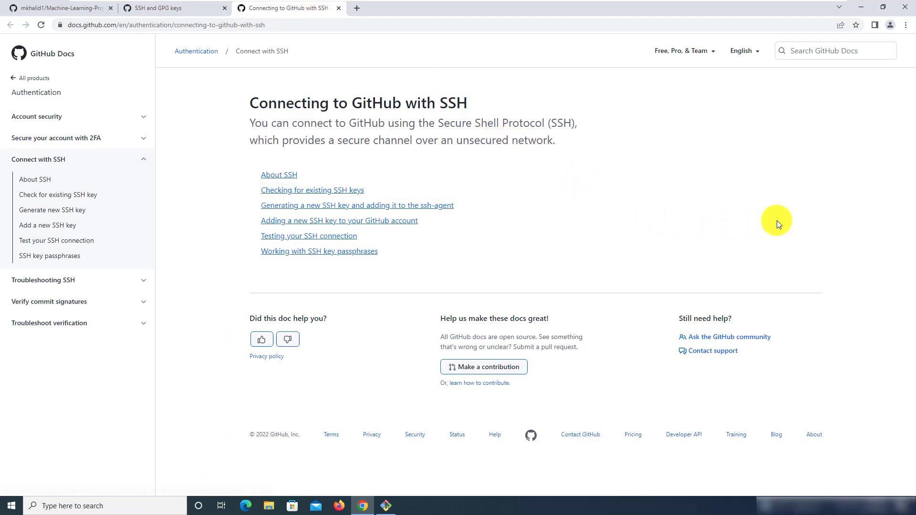
{"action": "mouse_move", "coordinate": [416, 205]}
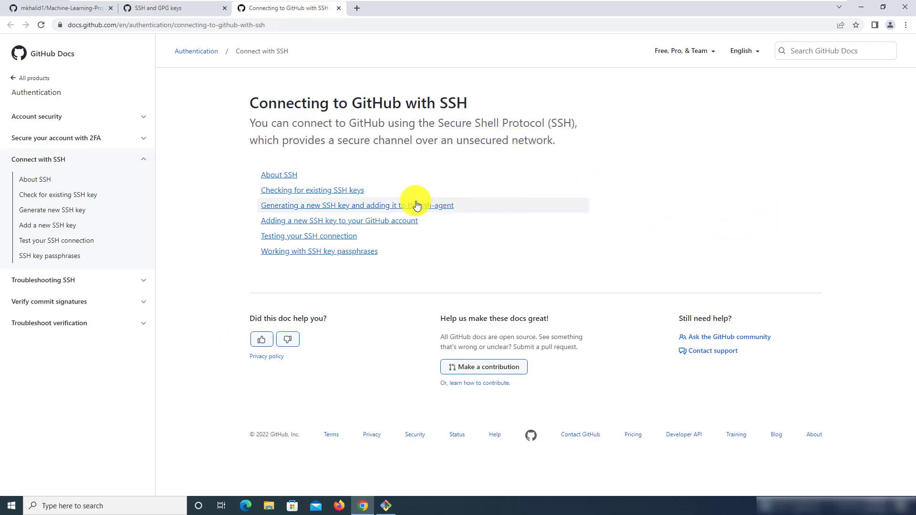
{"action": "mouse_move", "coordinate": [349, 209]}
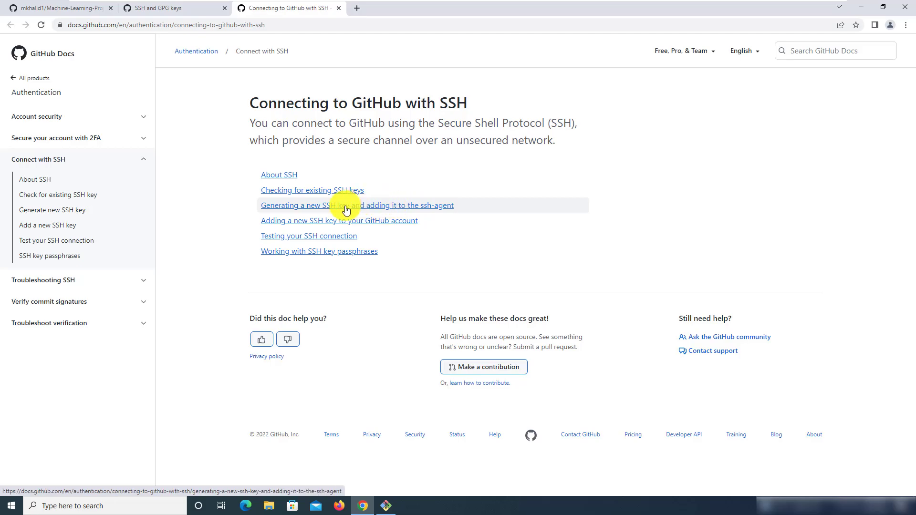
{"action": "left_click", "coordinate": [357, 206]}
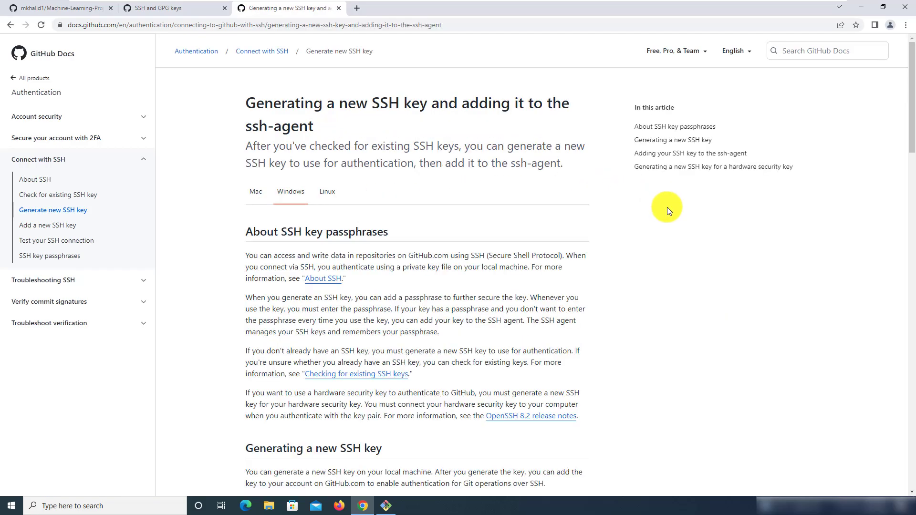
{"action": "scroll", "scroll_direction": "down", "scroll_amount": 3}
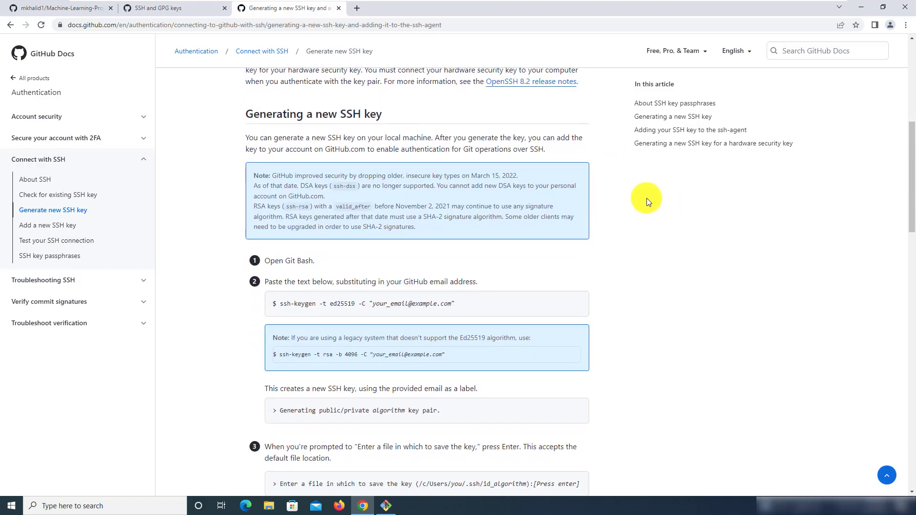
{"action": "scroll", "scroll_direction": "down", "scroll_amount": 3}
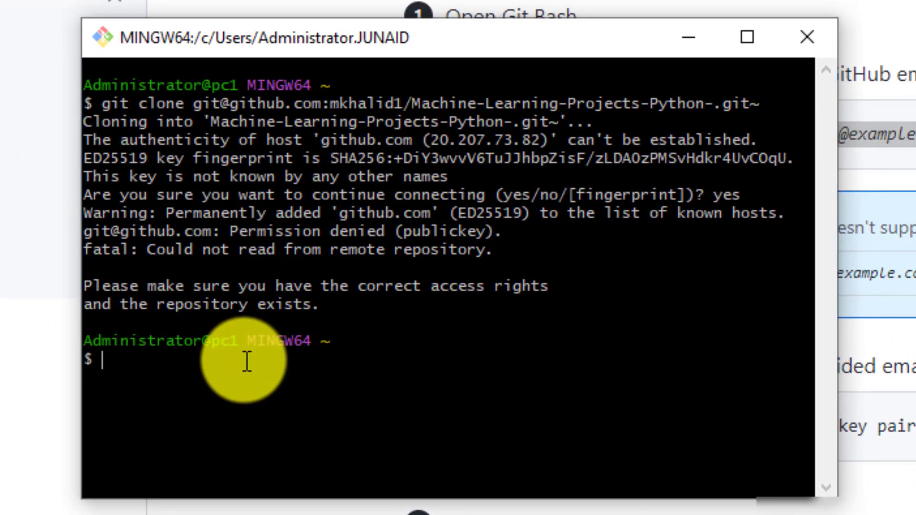
{"action": "type", "text": "ssh-keygen -t ed25519 -C \"your_email@example.com\""}
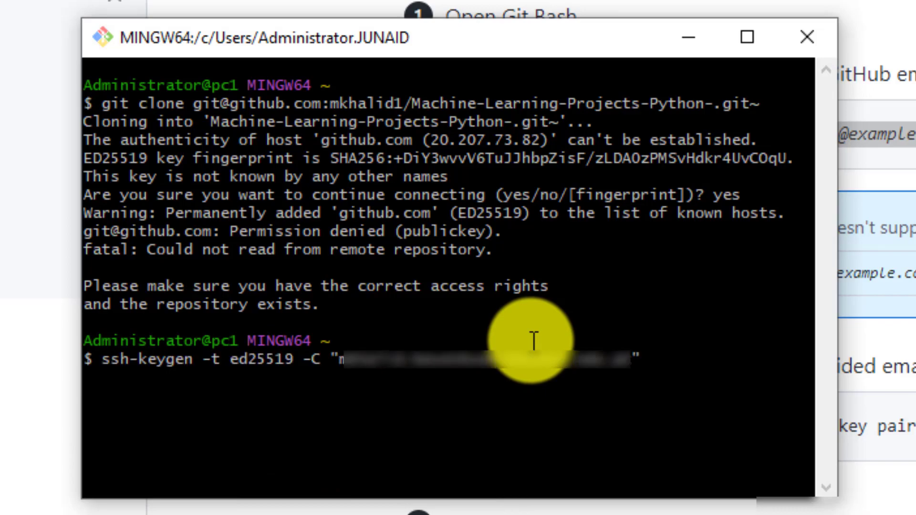
{"action": "key", "text": "Return"}
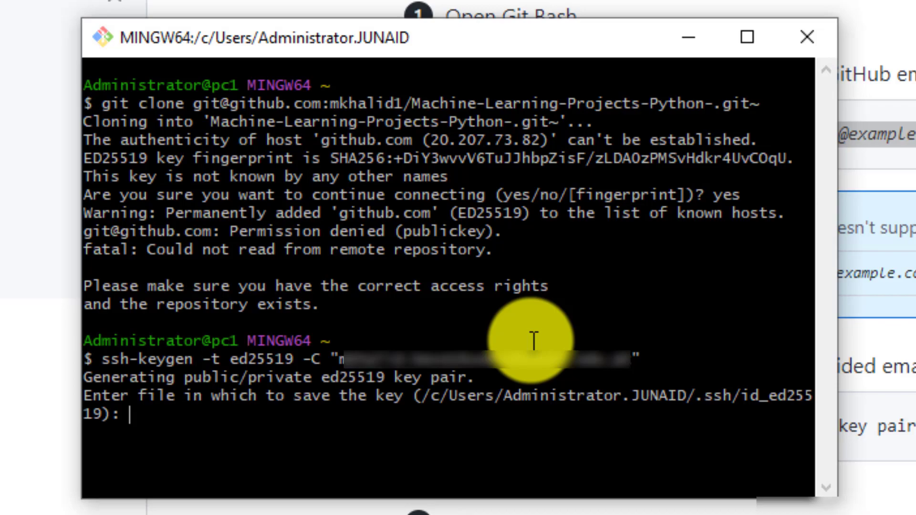
{"action": "mouse_move", "coordinate": [331, 435]}
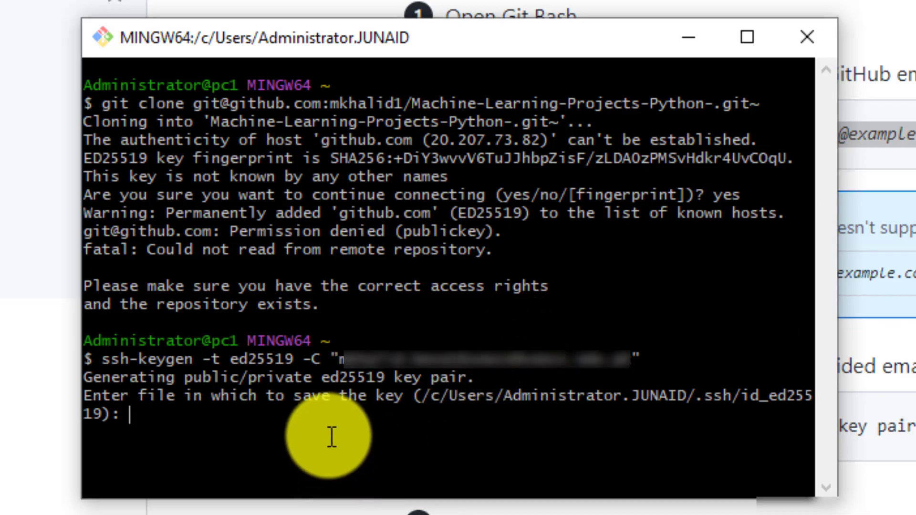
{"action": "mouse_move", "coordinate": [341, 409]}
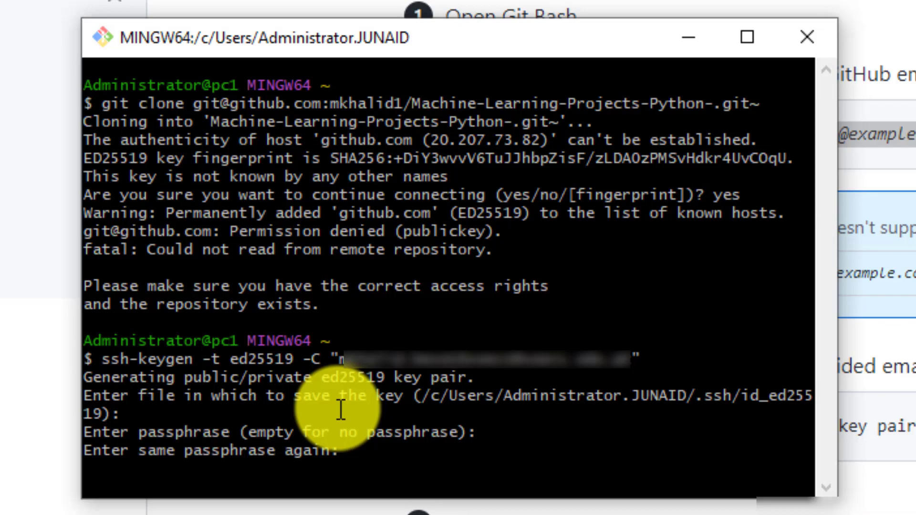
{"action": "key", "text": "Return"}
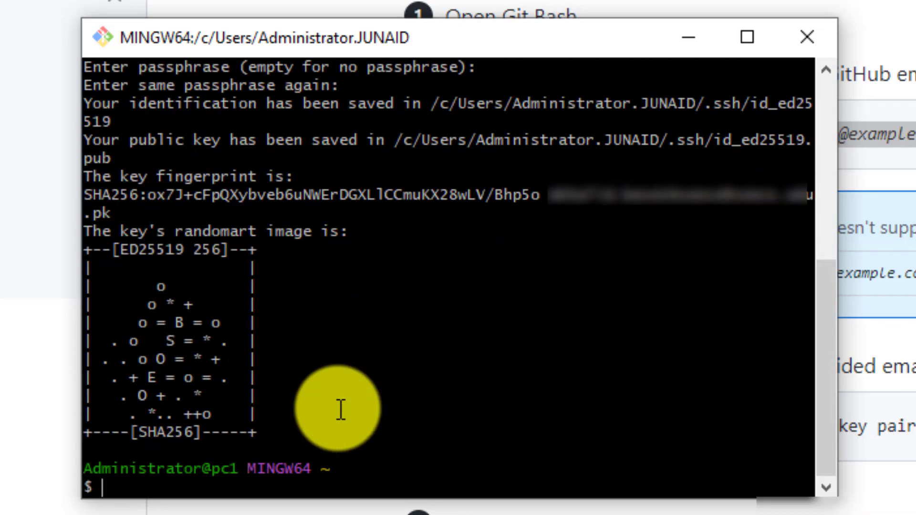
{"action": "mouse_move", "coordinate": [739, 368]}
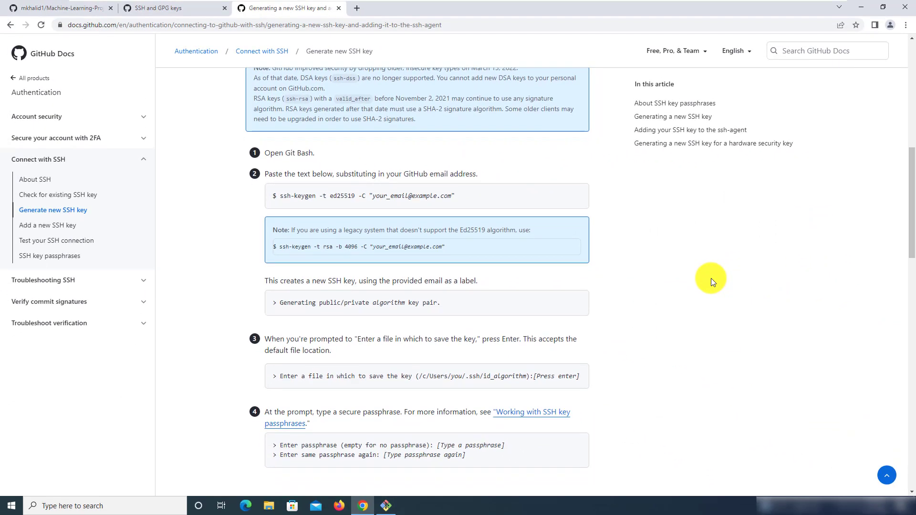
- Start the agent with eval "$(ssh-agent -s)" and add ~/.ssh/id_ed25519 via ssh-add
{"action": "scroll", "scroll_direction": "down", "scroll_amount": 3}
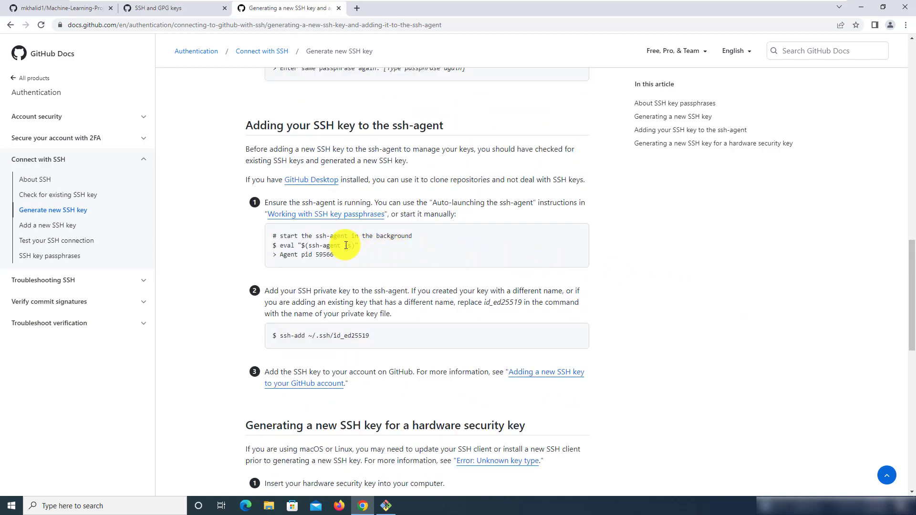
{"action": "mouse_move", "coordinate": [363, 249]}
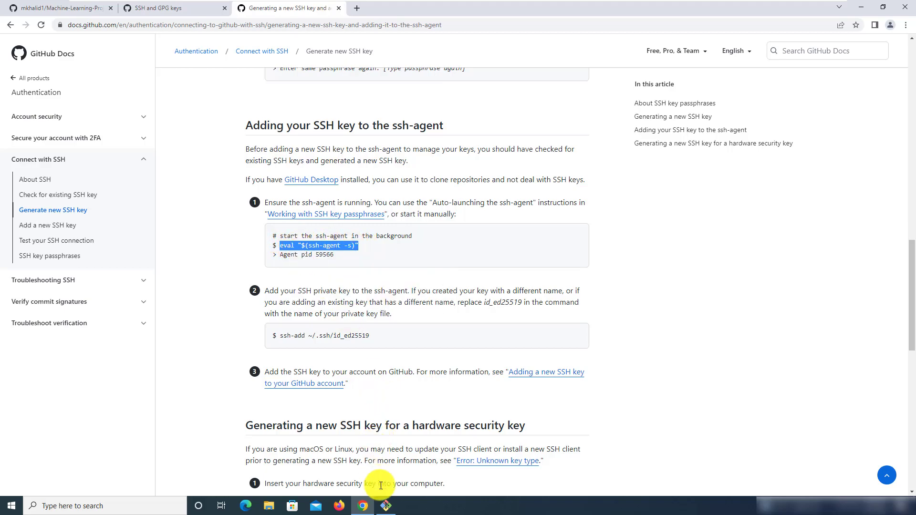
{"action": "right_click", "coordinate": [270, 246]}
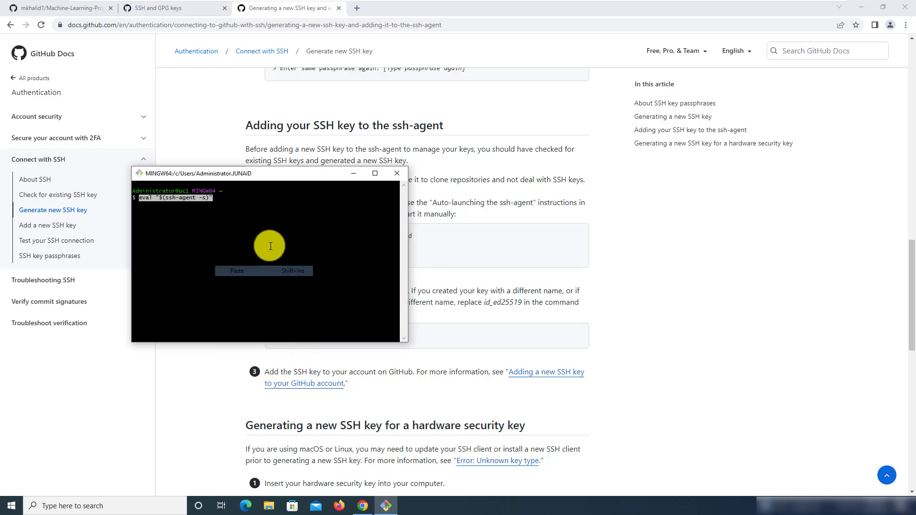
{"action": "key", "text": "Return"}
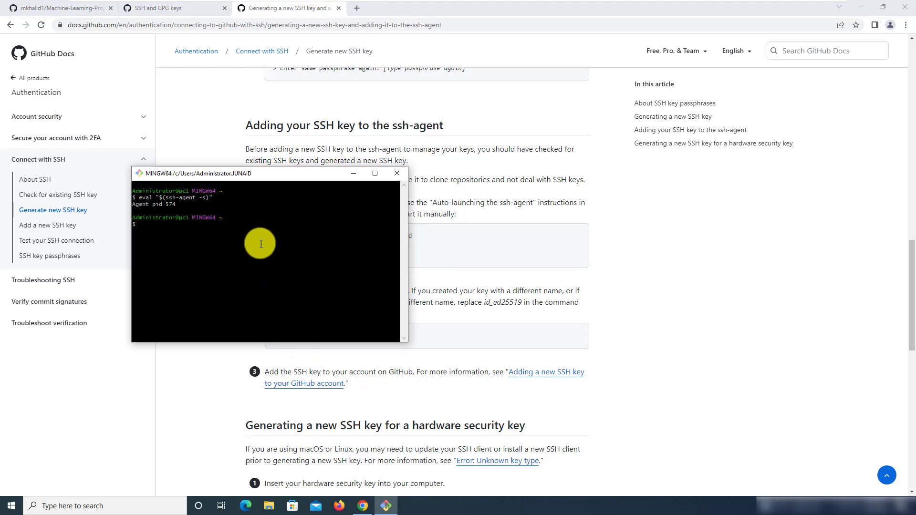
{"action": "mouse_move", "coordinate": [481, 252]}
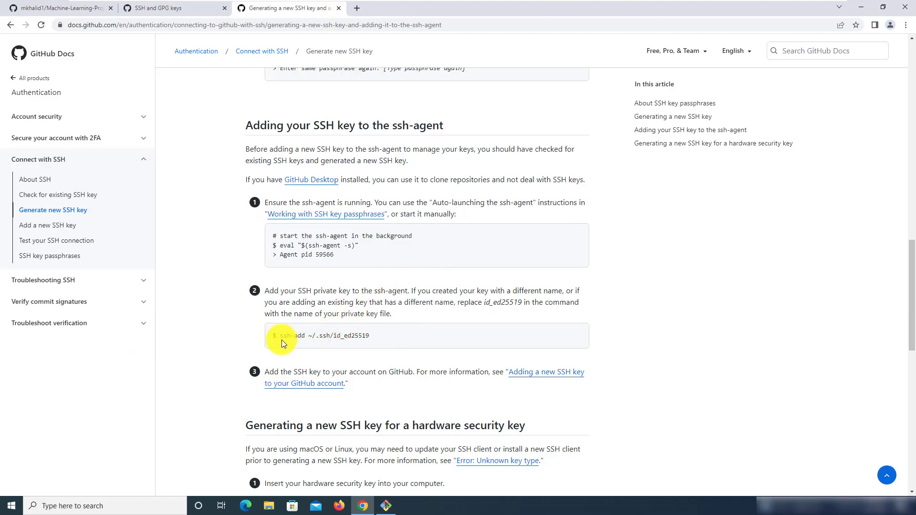
{"action": "double_click", "coordinate": [288, 336]}
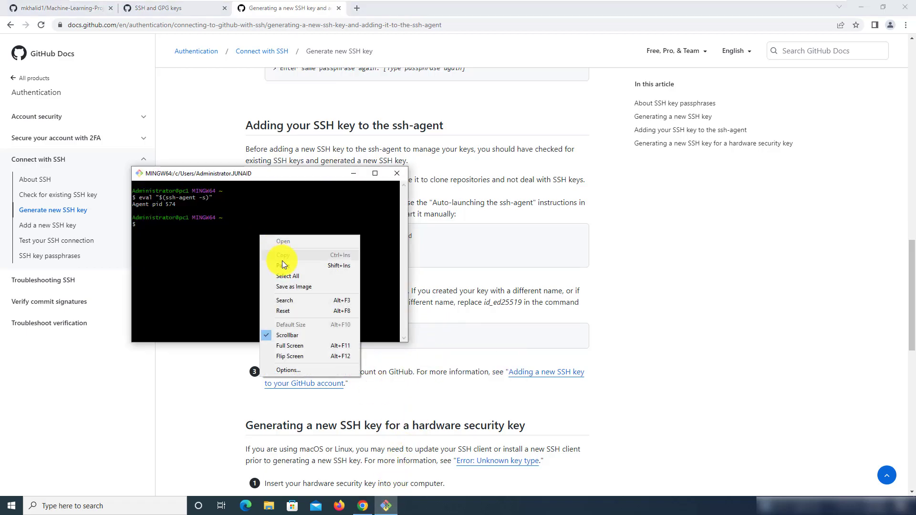
{"action": "left_click", "coordinate": [284, 265]}
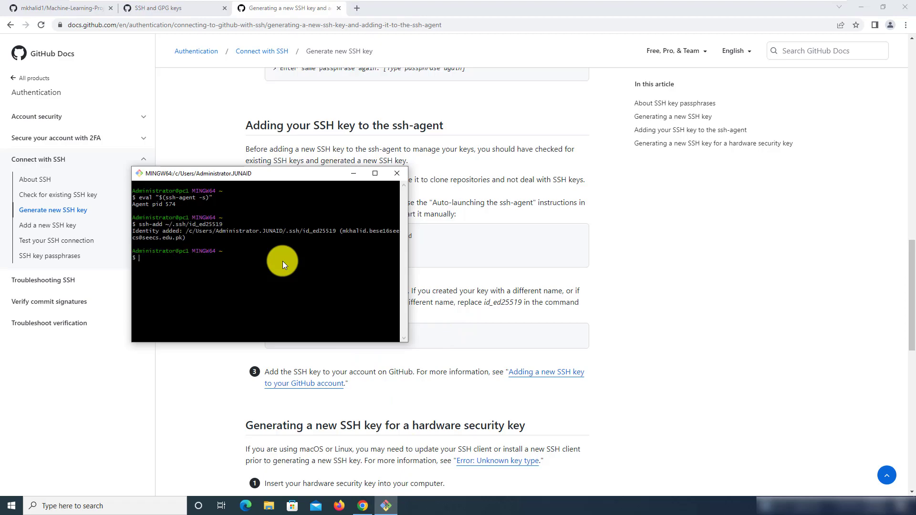
{"action": "mouse_move", "coordinate": [167, 234]}
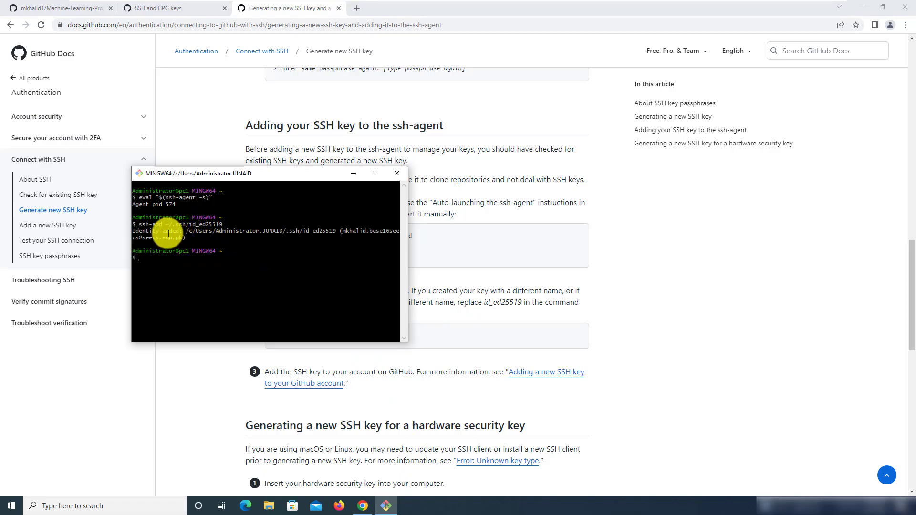
{"action": "mouse_move", "coordinate": [209, 264]}
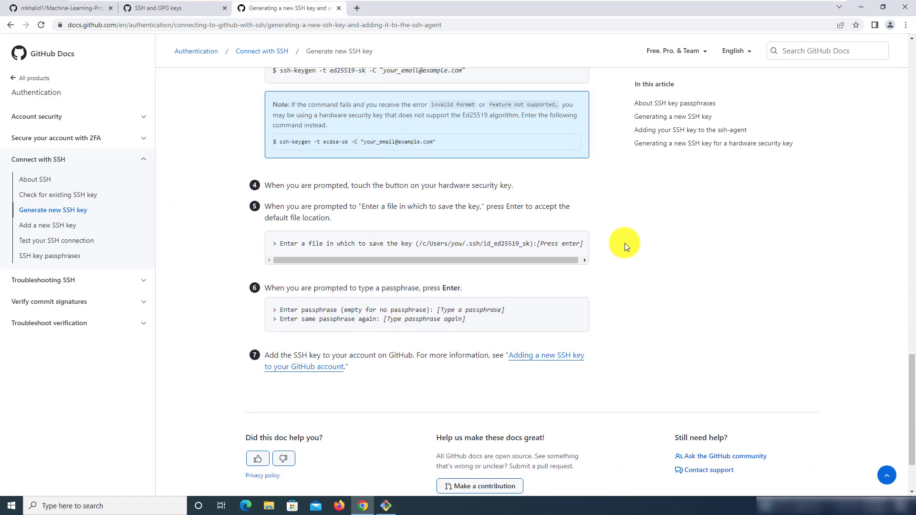
{"action": "mouse_move", "coordinate": [690, 289]}
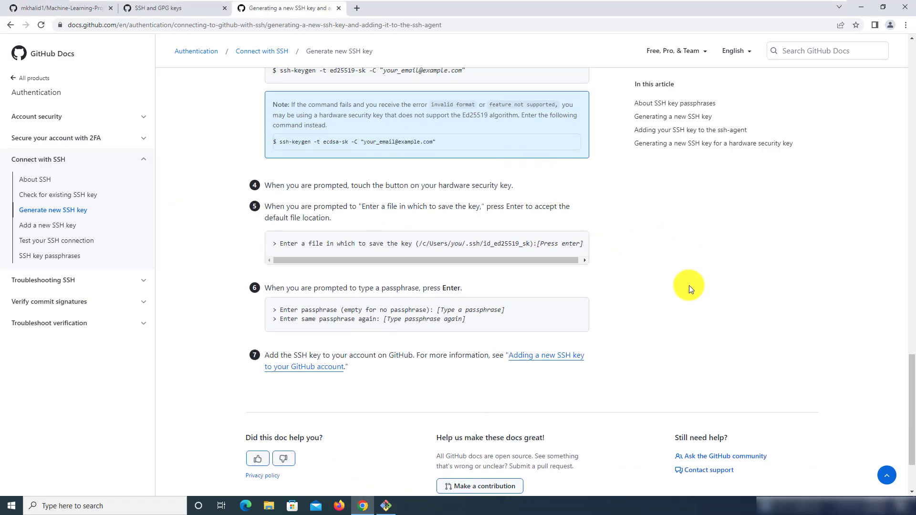
{"action": "mouse_move", "coordinate": [639, 334]}
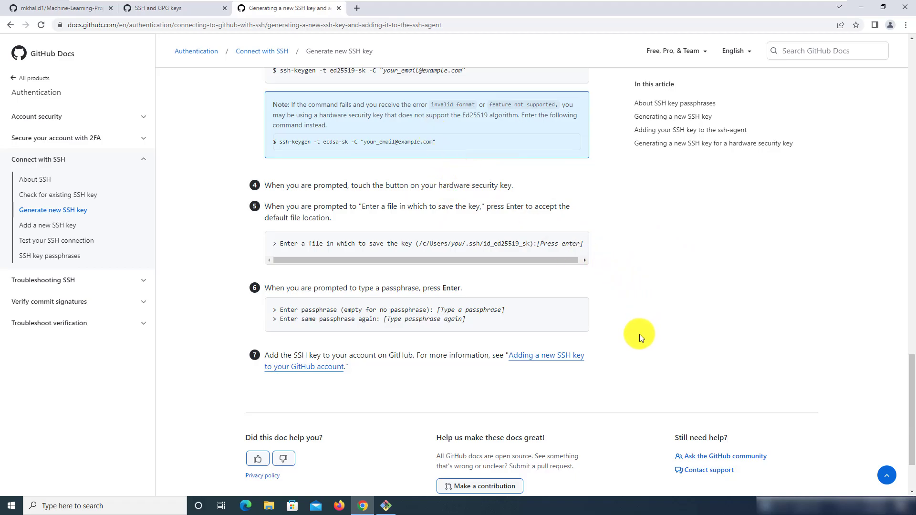
{"action": "mouse_move", "coordinate": [536, 359]}
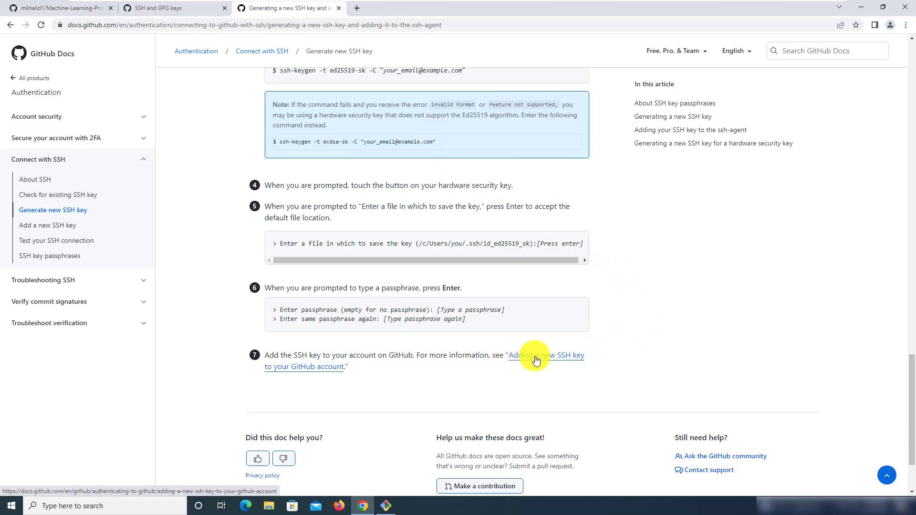
{"action": "mouse_move", "coordinate": [560, 360]}
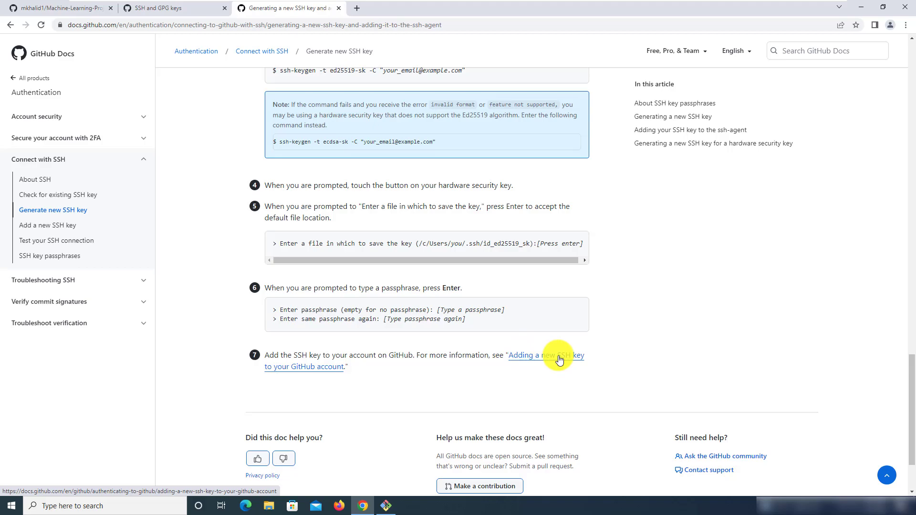
- Open the 'Adding a new SSH key to your account' article at its key-adding steps
{"action": "left_click", "coordinate": [547, 355]}
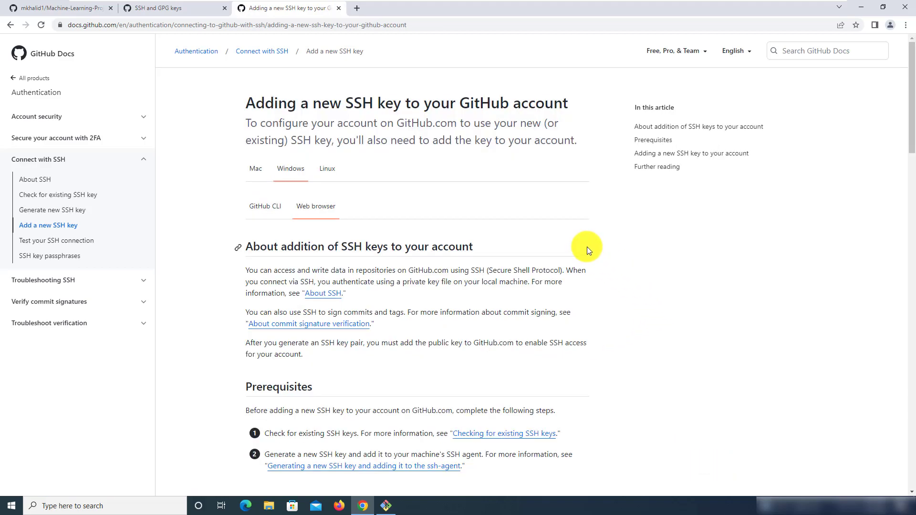
{"action": "mouse_move", "coordinate": [595, 286]}
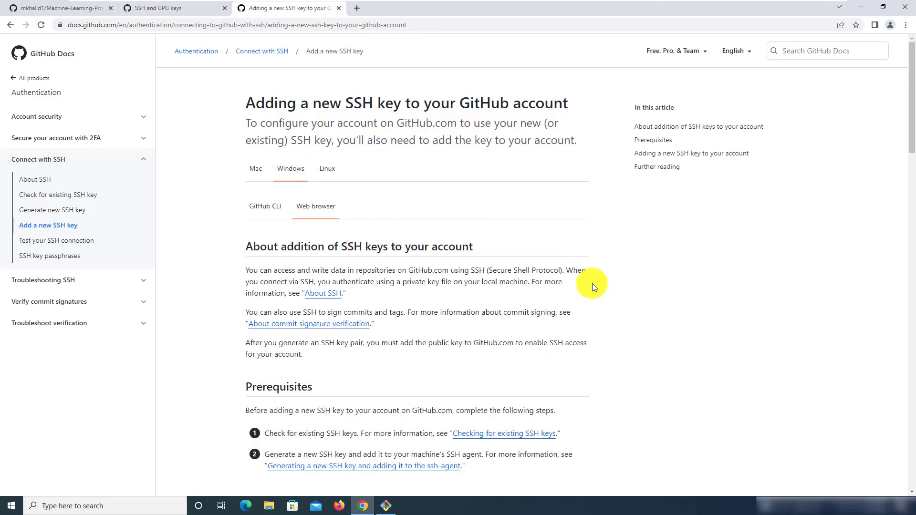
{"action": "scroll", "scroll_direction": "down", "scroll_amount": 3}
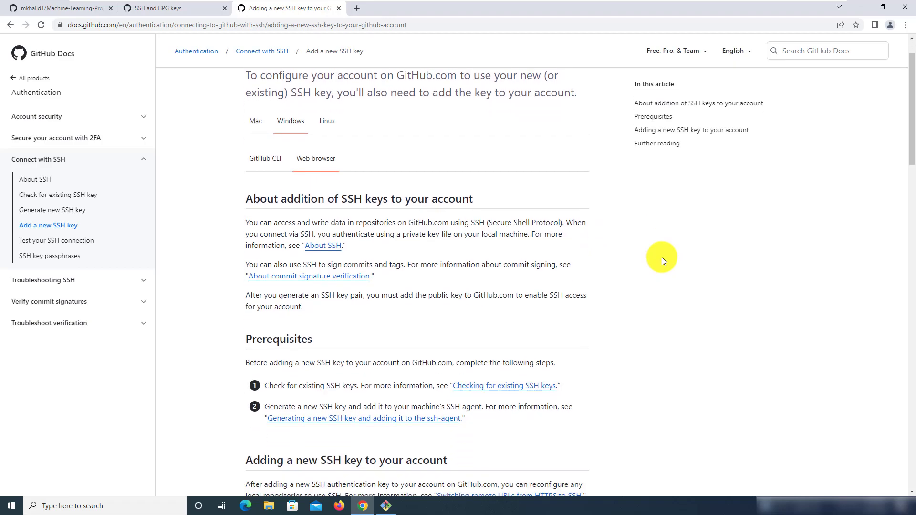
{"action": "scroll", "scroll_direction": "down", "scroll_amount": 3}
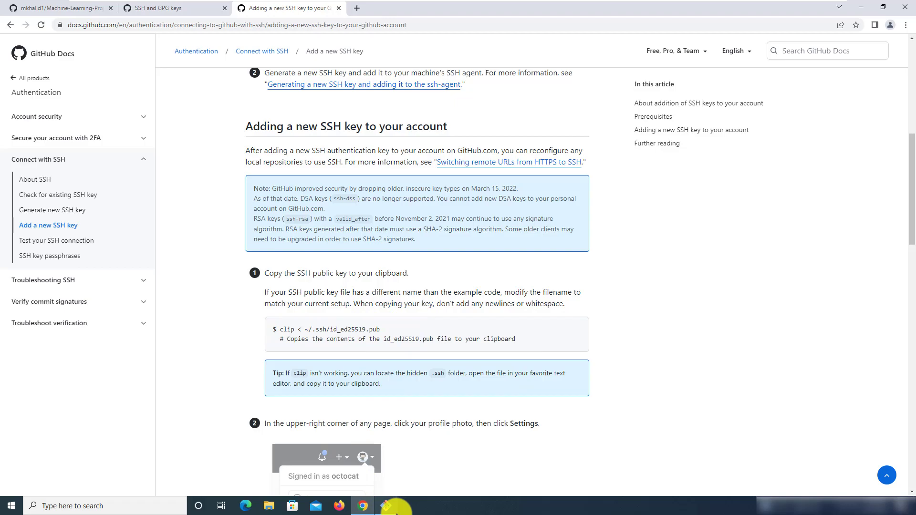
- Copy id_ed25519.pub to the clipboard with clip, then return to the SSH and GPG keys page
{"action": "right_click", "coordinate": [221, 274]}
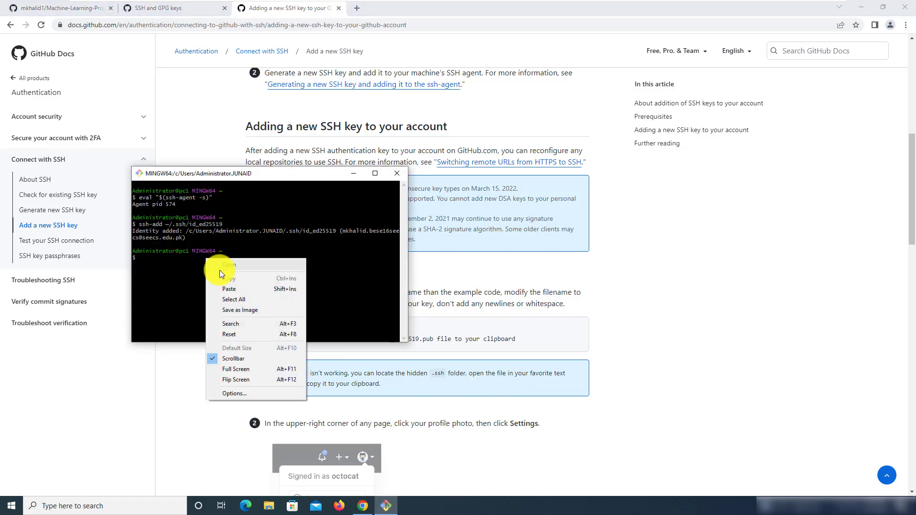
{"action": "left_click", "coordinate": [229, 288]}
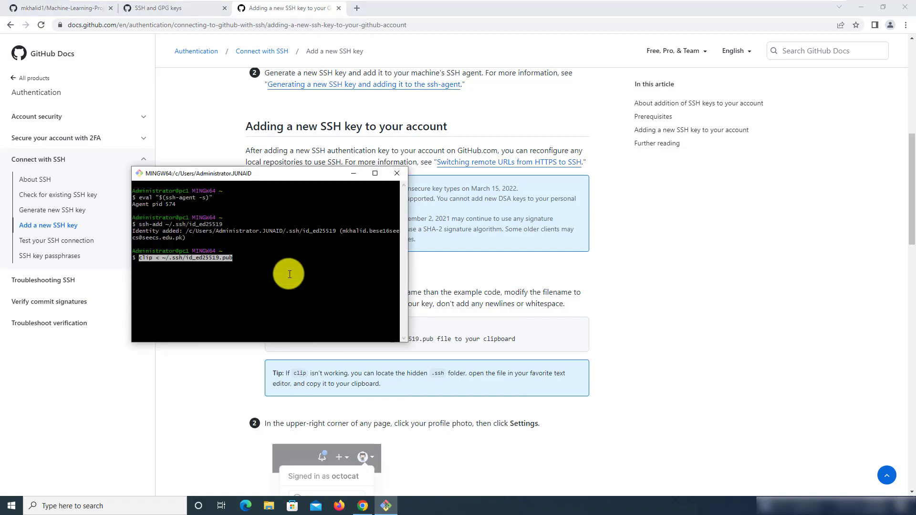
{"action": "key", "text": "Return"}
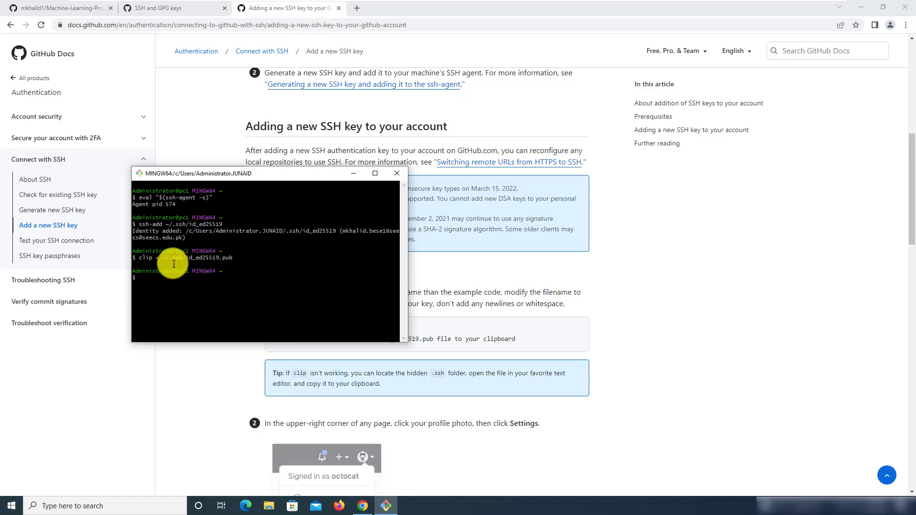
{"action": "mouse_move", "coordinate": [252, 276]}
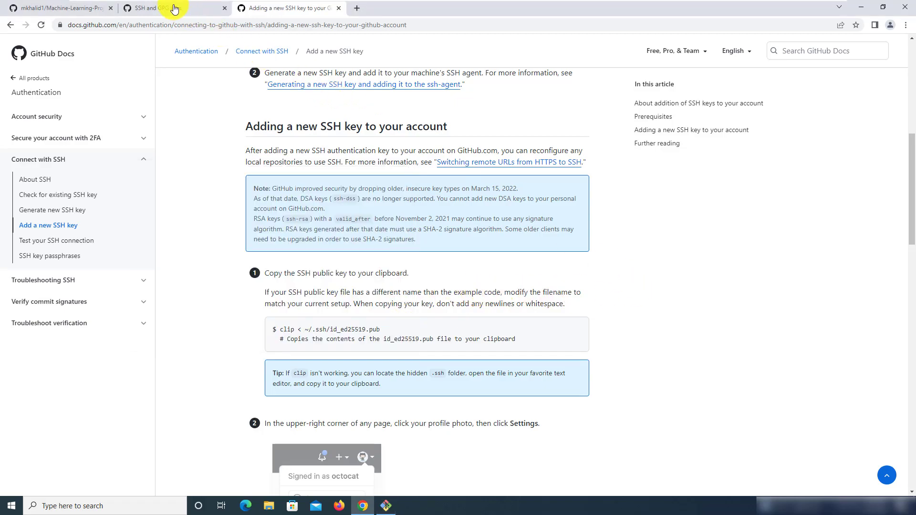
{"action": "left_click", "coordinate": [170, 8]}
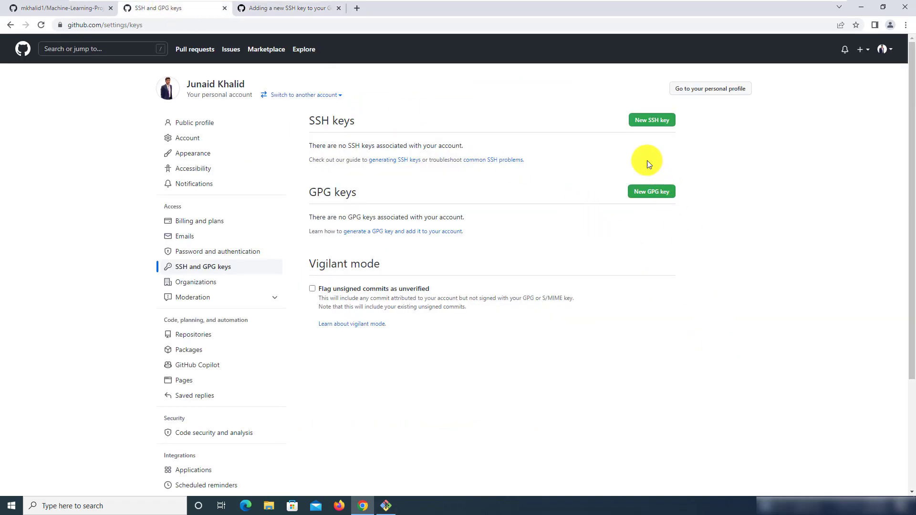
{"action": "mouse_move", "coordinate": [807, 52]}
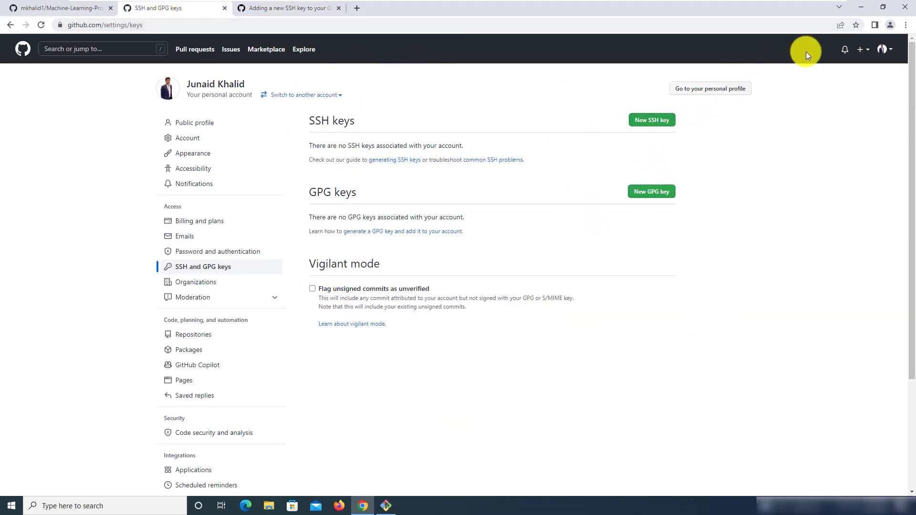
{"action": "mouse_move", "coordinate": [380, 255]}
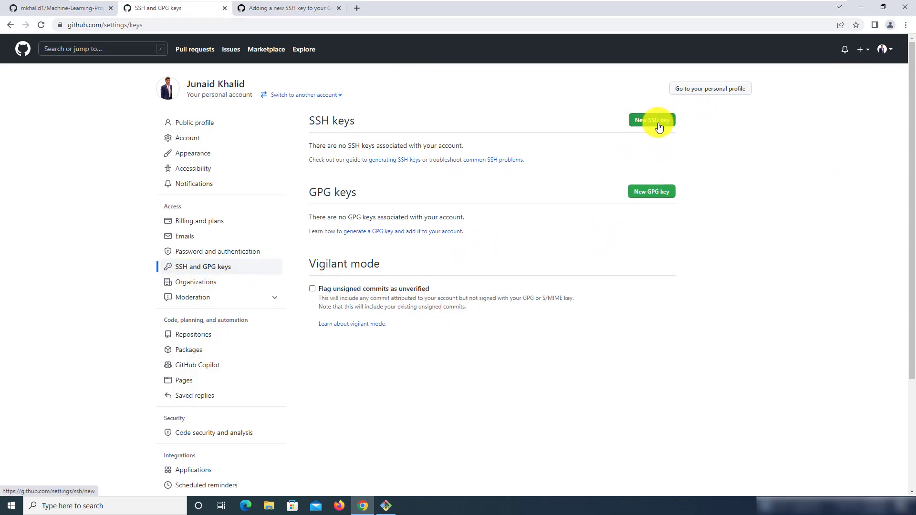
- Add a new SSH key titled 'Windows VM' using the pasted public key
{"action": "left_click", "coordinate": [651, 120]}
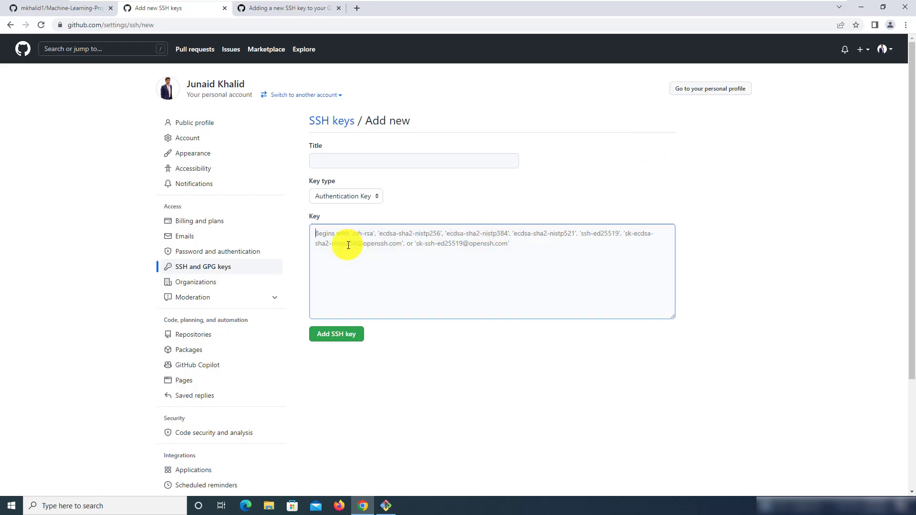
{"action": "right_click", "coordinate": [348, 245]}
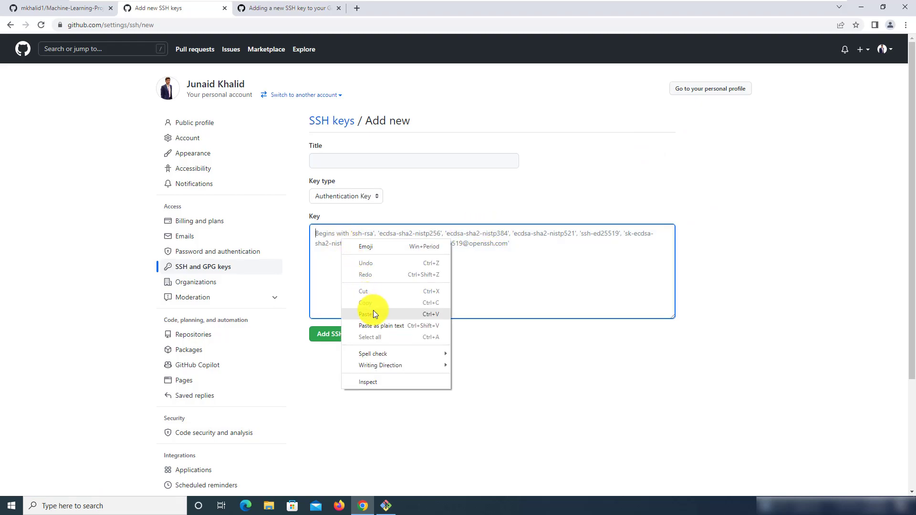
{"action": "left_click", "coordinate": [365, 314]}
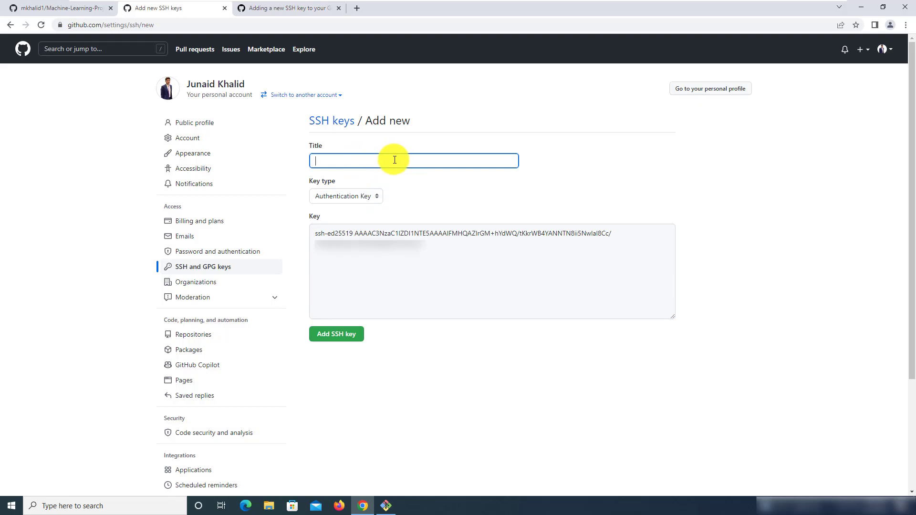
{"action": "type", "text": "Windows V"}
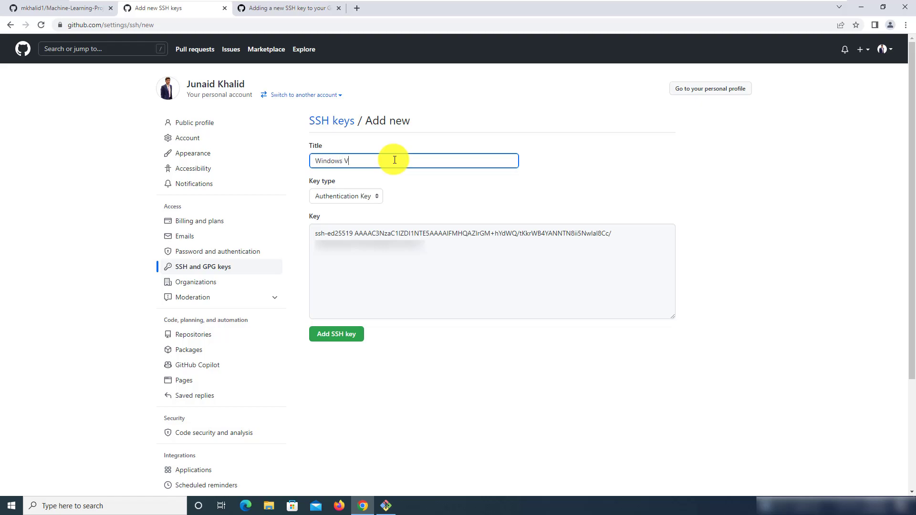
{"action": "type", "text": "M"}
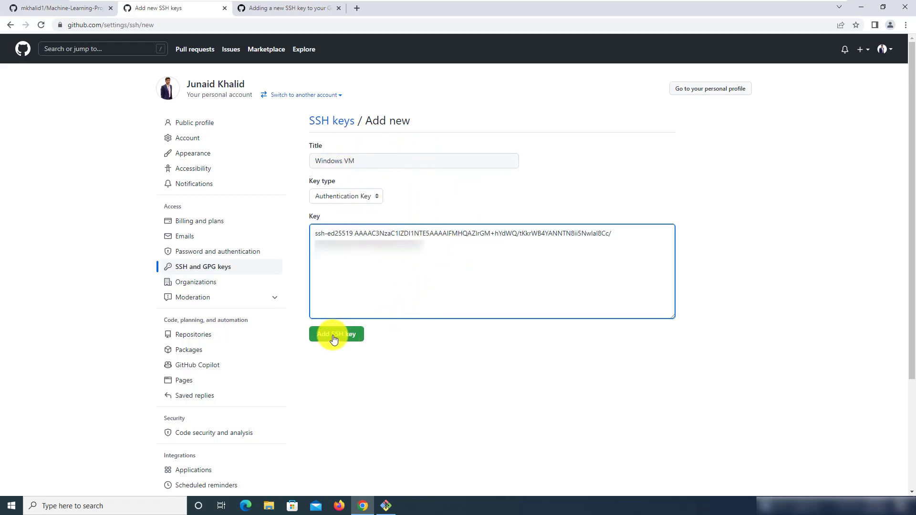
{"action": "left_click", "coordinate": [336, 333]}
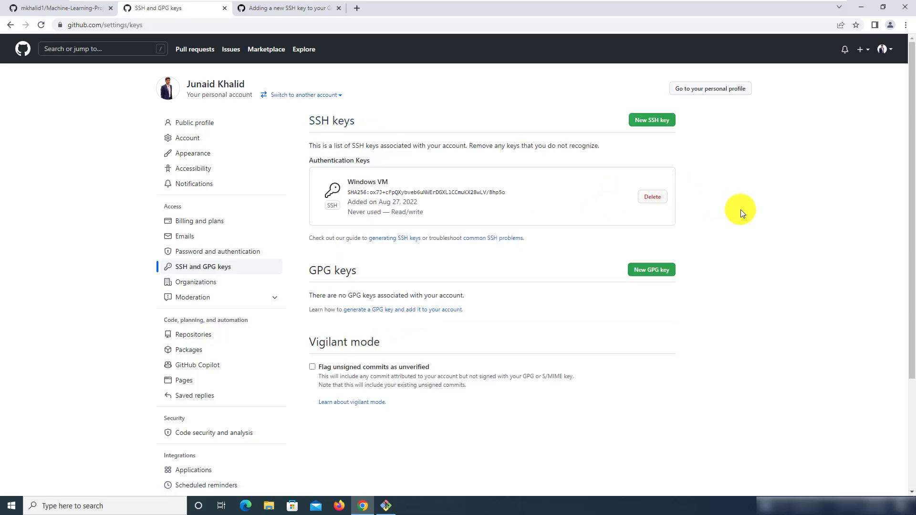
- Copy the Reinforcement-Learning repository's SSH clone address from its Code dropdown on GitHub
{"action": "left_click", "coordinate": [709, 88]}
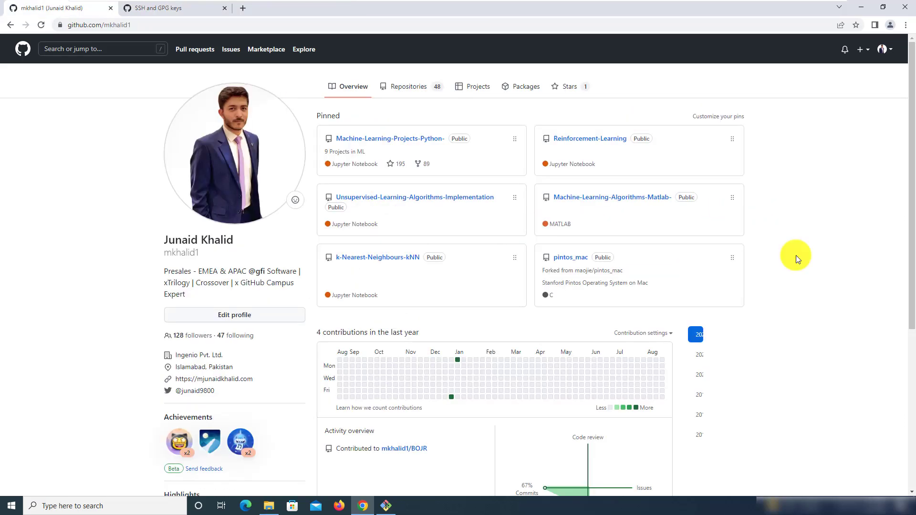
{"action": "mouse_move", "coordinate": [801, 235]}
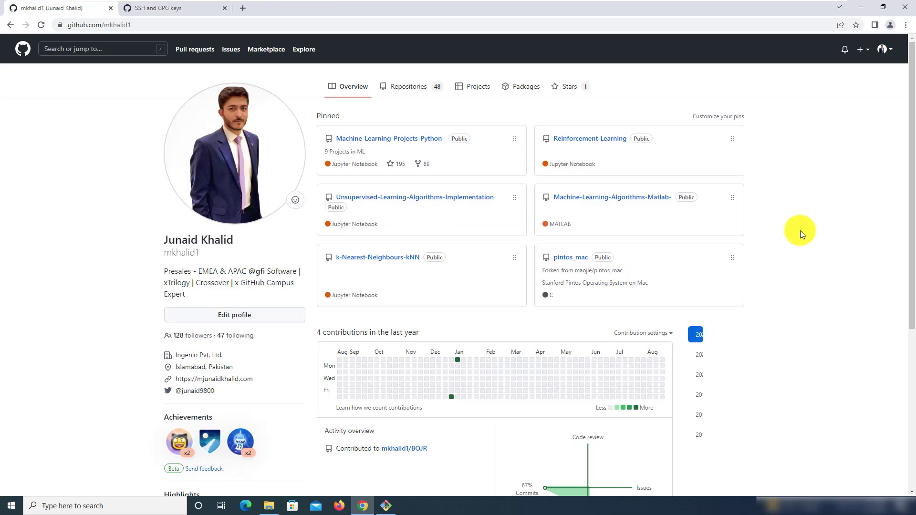
{"action": "mouse_move", "coordinate": [801, 229]}
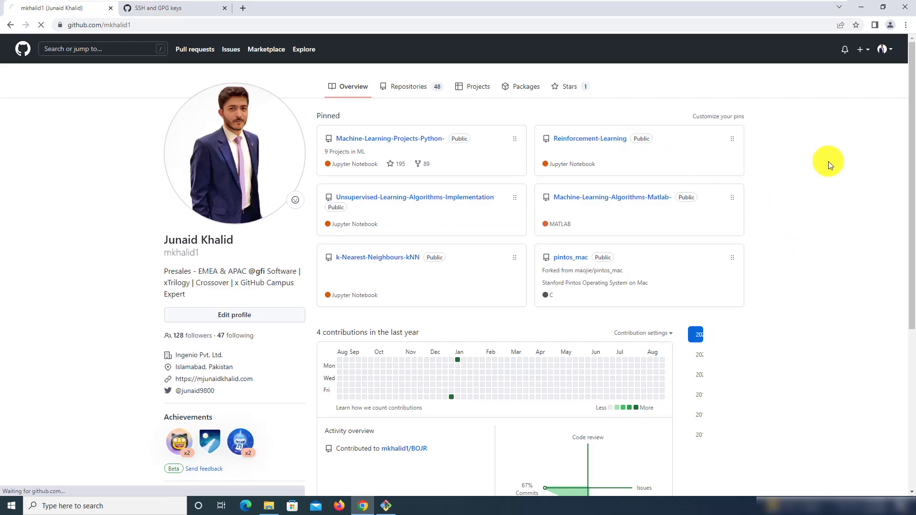
{"action": "left_click", "coordinate": [590, 138]}
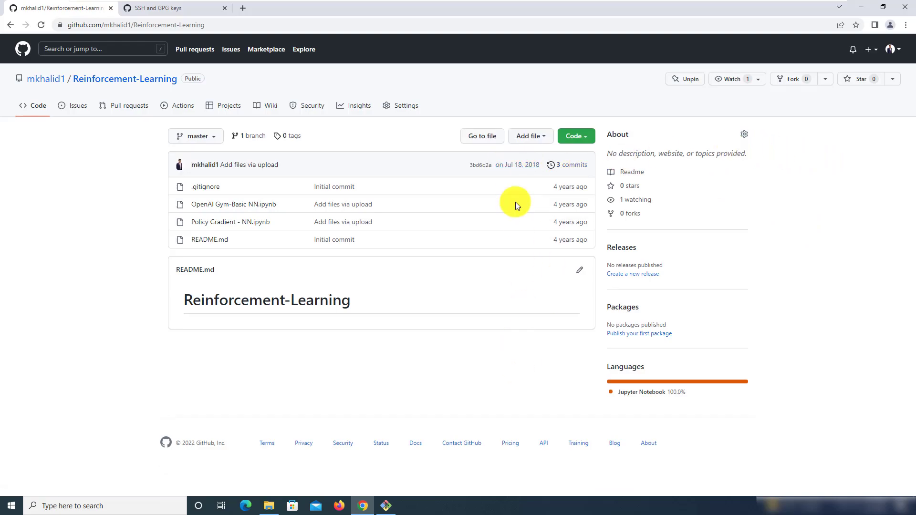
{"action": "left_click", "coordinate": [575, 136]}
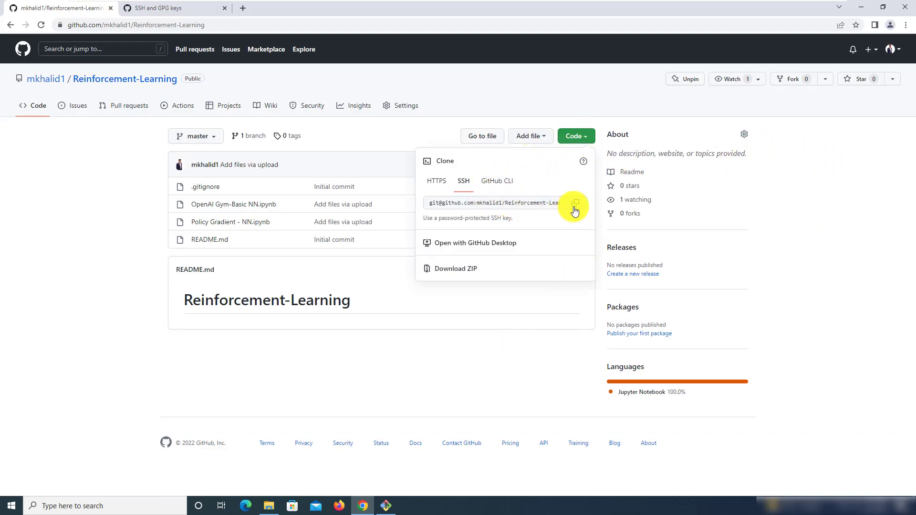
{"action": "left_click", "coordinate": [576, 203]}
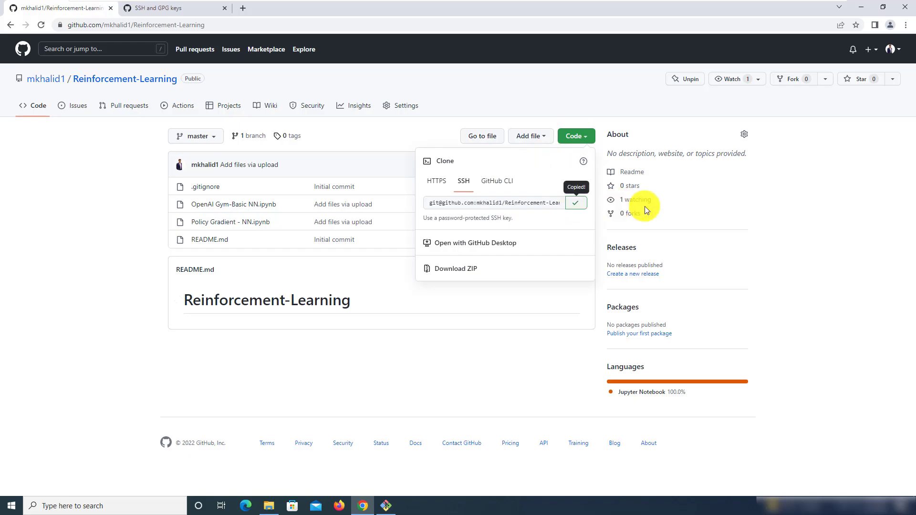
{"action": "left_click", "coordinate": [385, 505]}
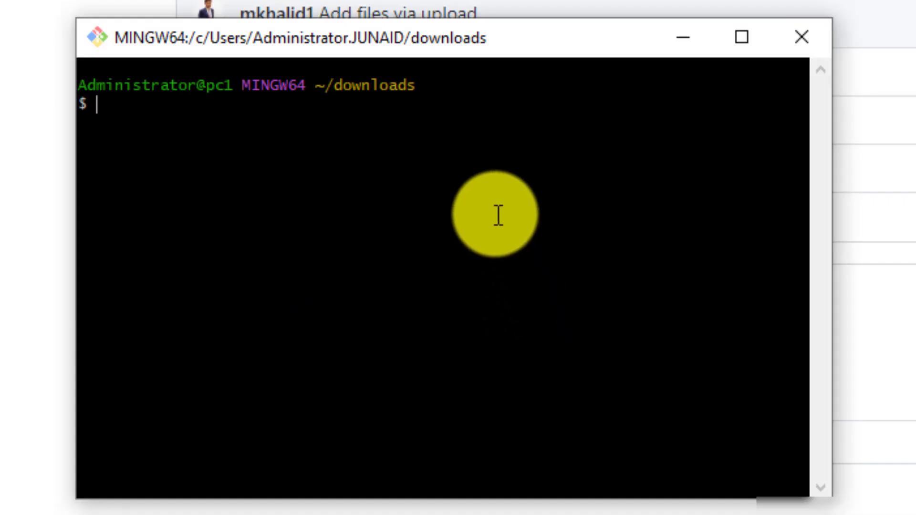
- Run git clone with the SSH address, then open the Reinforcement-Learning folder to check its files
{"action": "type", "text": "git clone git@git"}
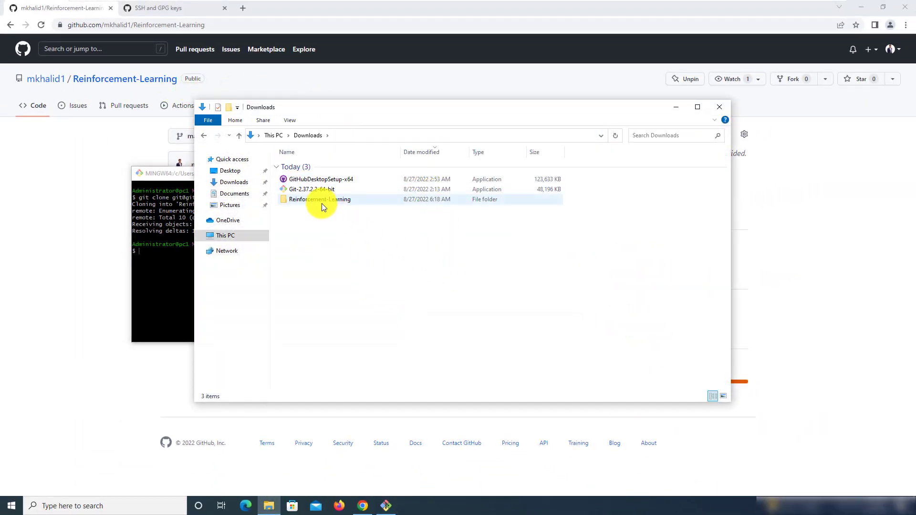
{"action": "double_click", "coordinate": [320, 200]}
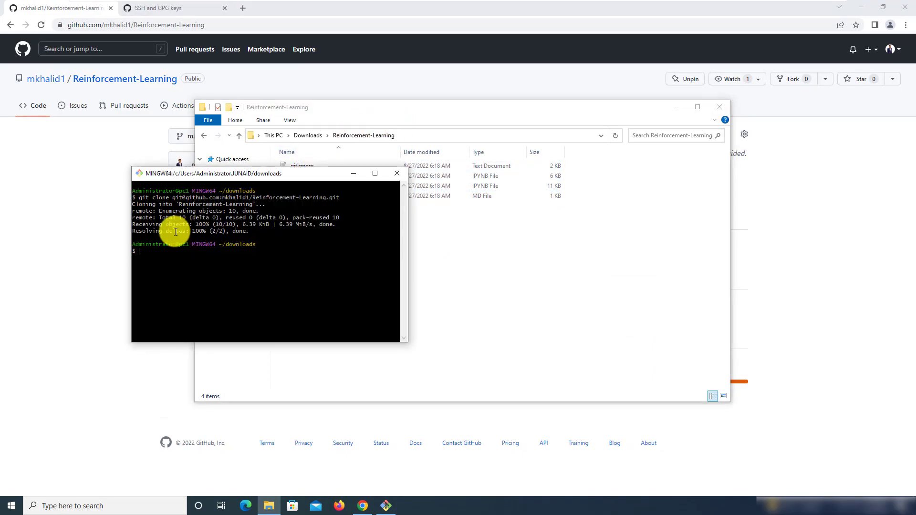
{"action": "mouse_move", "coordinate": [257, 264]}
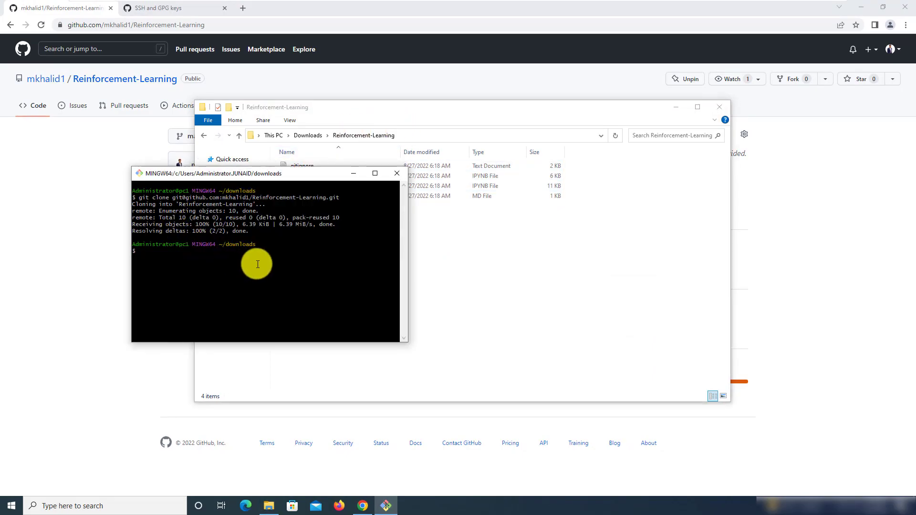